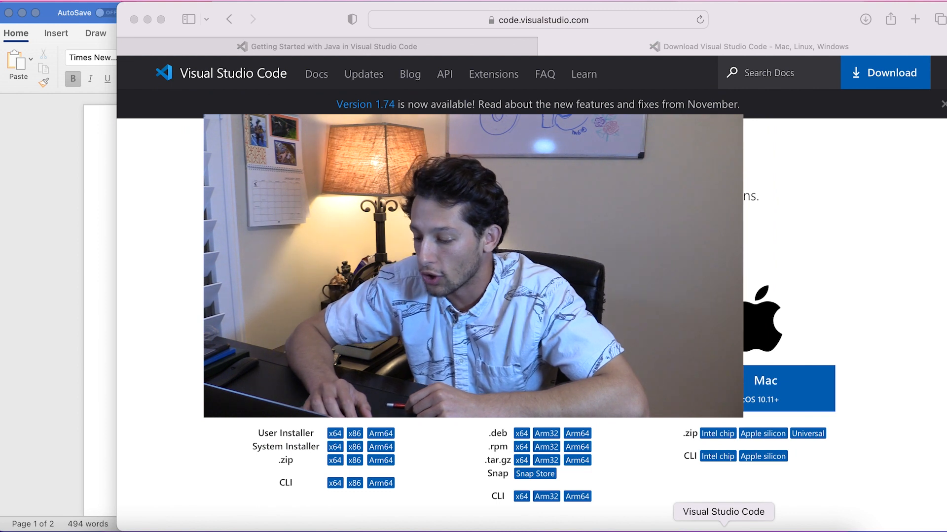
# Step: Bring up the Visual Studio Code window options from the Dock icon
pyautogui.rightClick(724, 513)
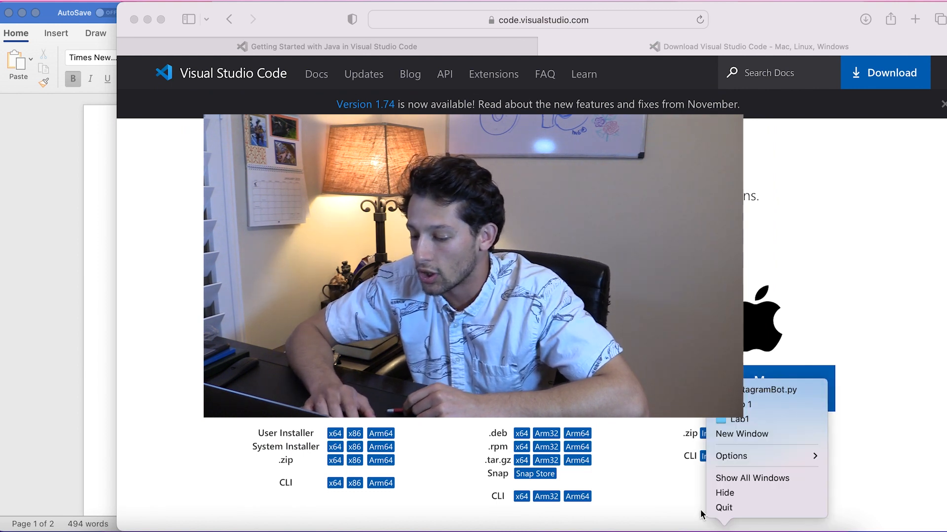
pyautogui.moveTo(717, 511)
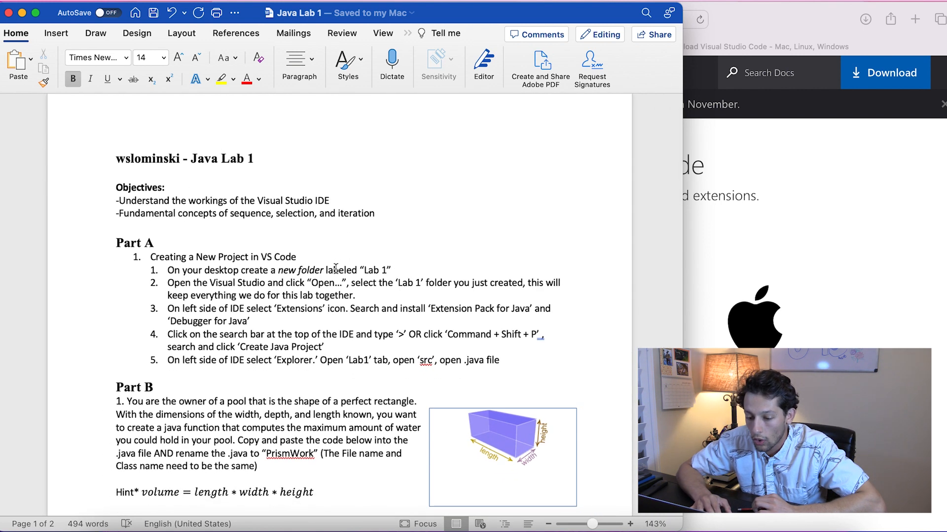
pyautogui.doubleClick(302, 201)
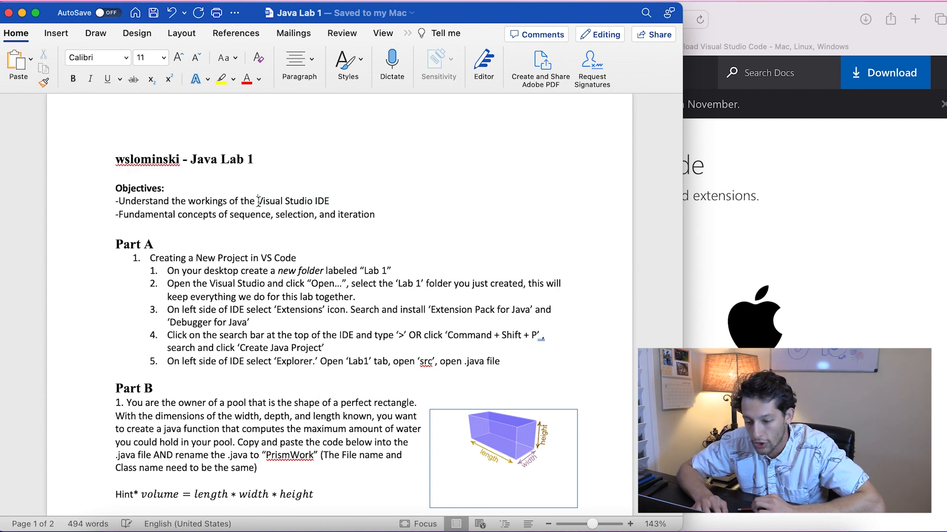
pyautogui.moveTo(256, 202); pyautogui.dragTo(329, 201)
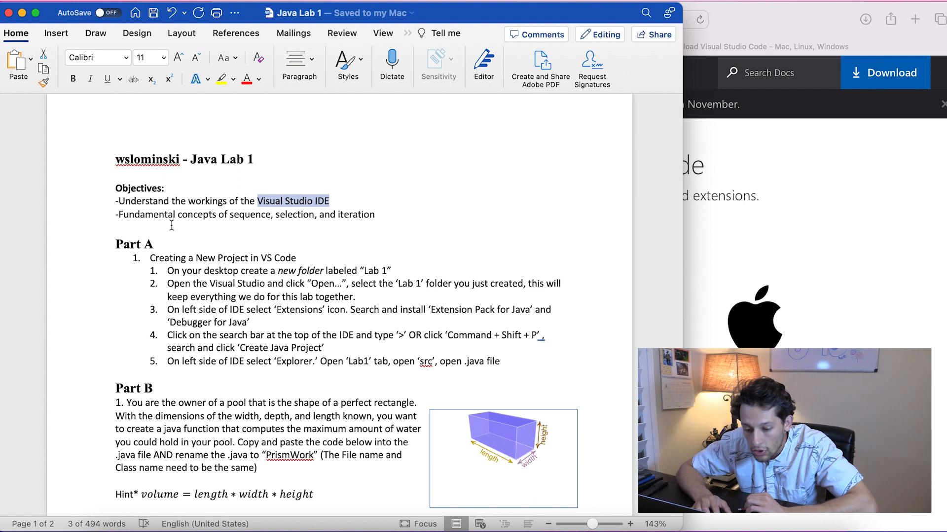
pyautogui.moveTo(117, 214); pyautogui.dragTo(272, 214)
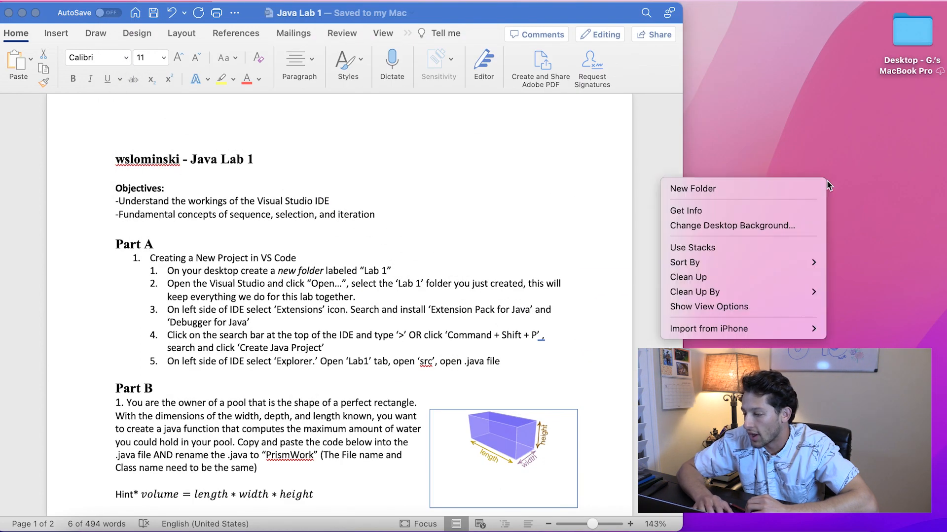
# Step: Create a new desktop folder and rename it to 'Lab 1'
pyautogui.click(692, 189)
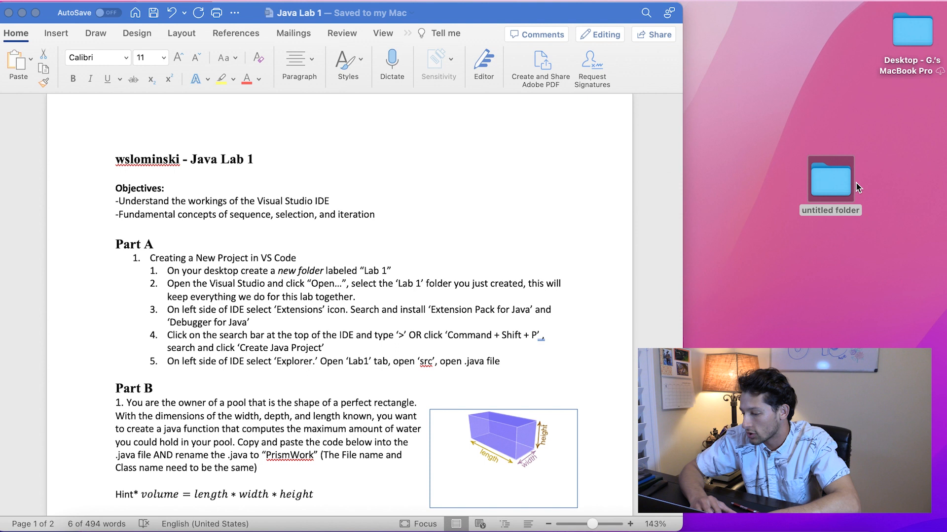
pyautogui.rightClick(830, 181)
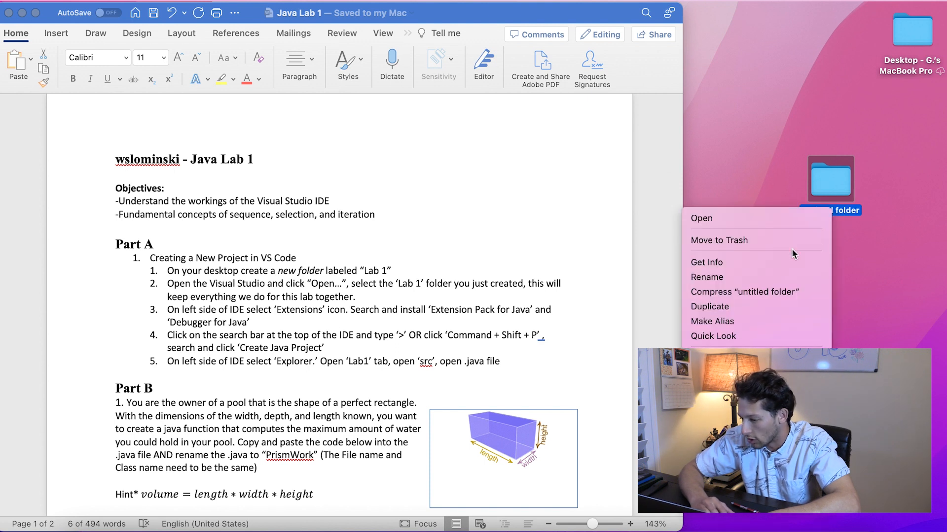
pyautogui.click(785, 274)
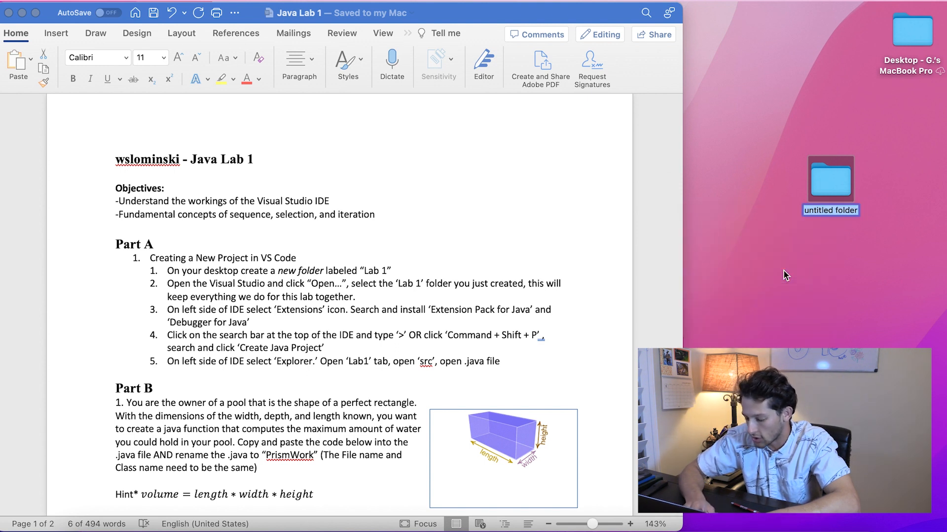
pyautogui.write('Lab 1')
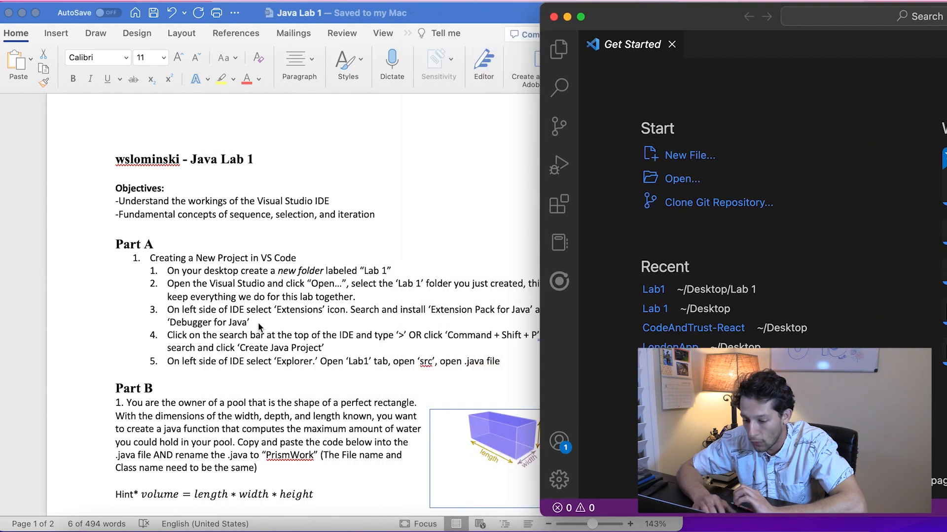
# Step: Open the desktop's Lab 1 folder as the VS Code workspace
pyautogui.click(682, 178)
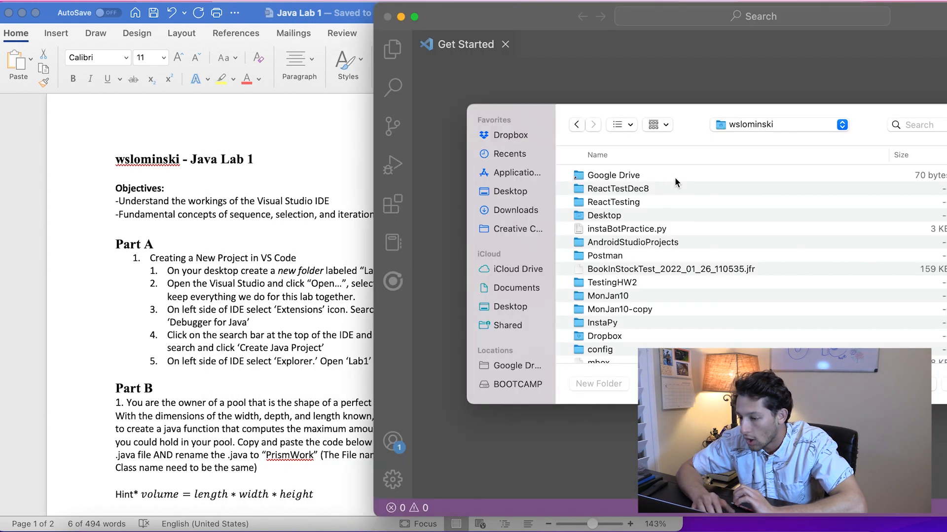
pyautogui.click(464, 196)
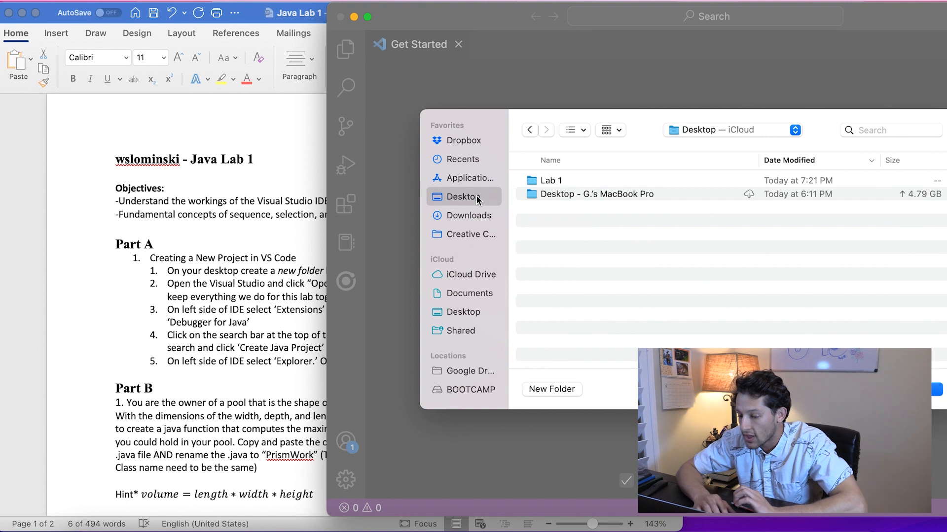
pyautogui.click(550, 181)
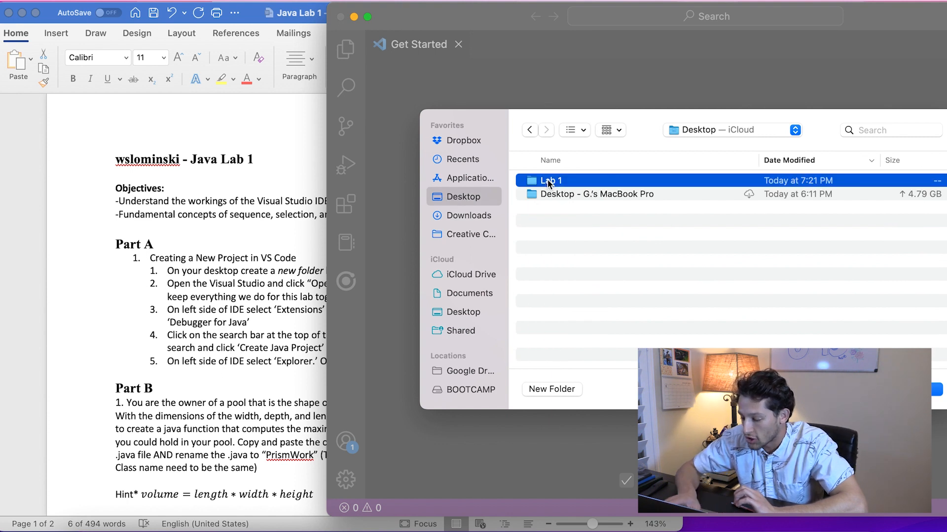
pyautogui.click(549, 180)
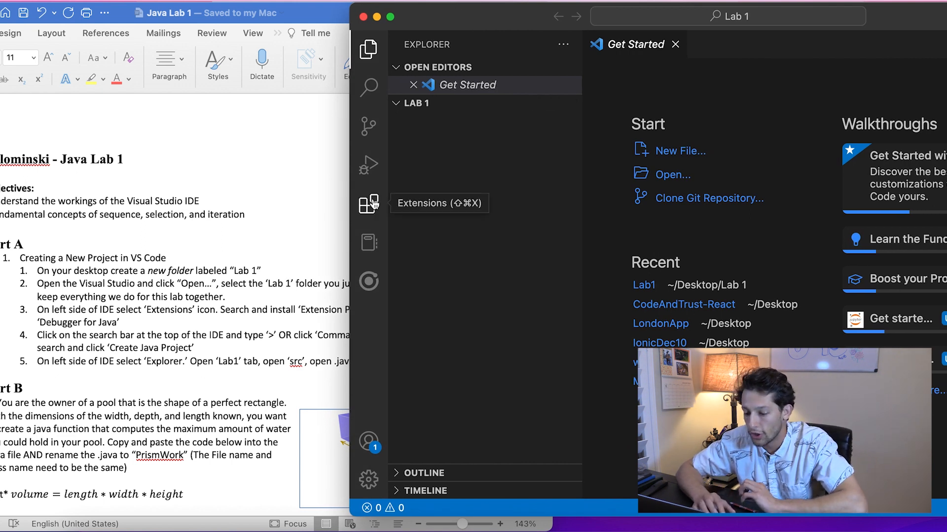
# Step: Find 'Extension Pack for Java' in Extensions and view its installed details
pyautogui.click(369, 203)
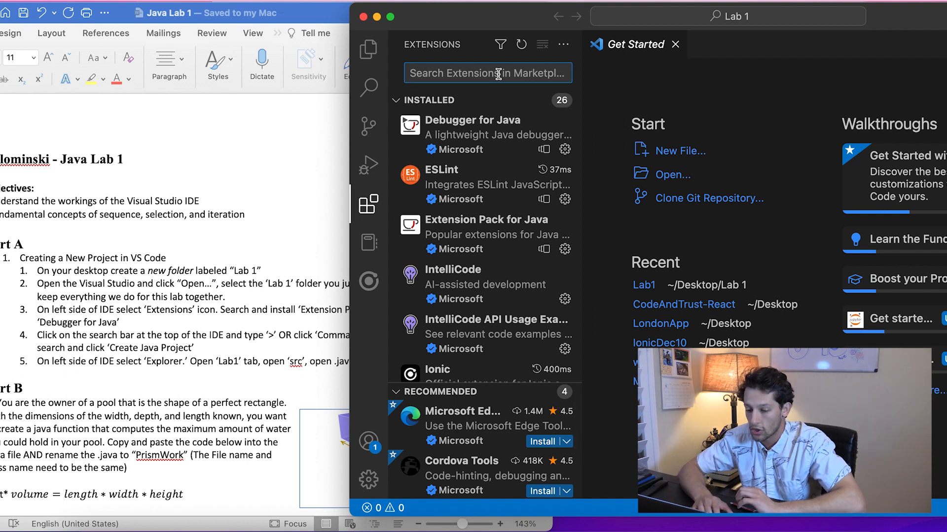
pyautogui.moveTo(469, 100)
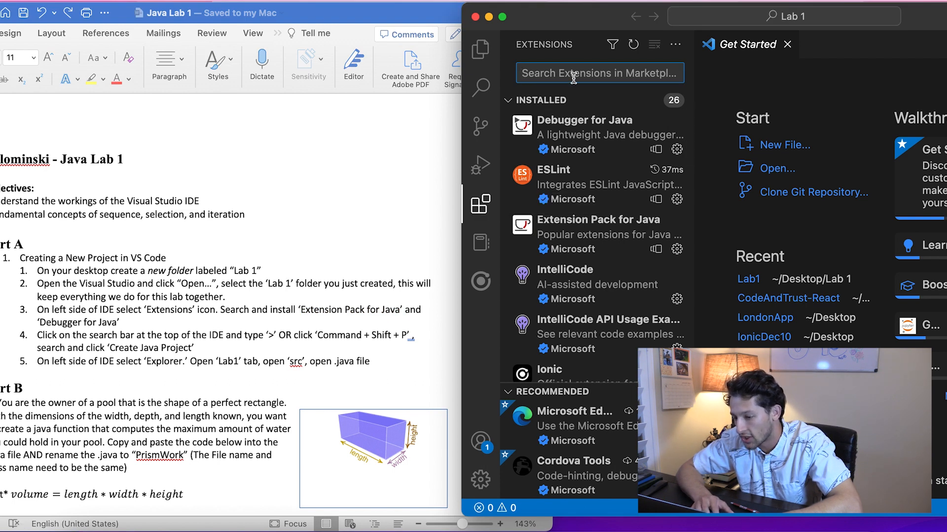
pyautogui.write("Extension Pack for Java'")
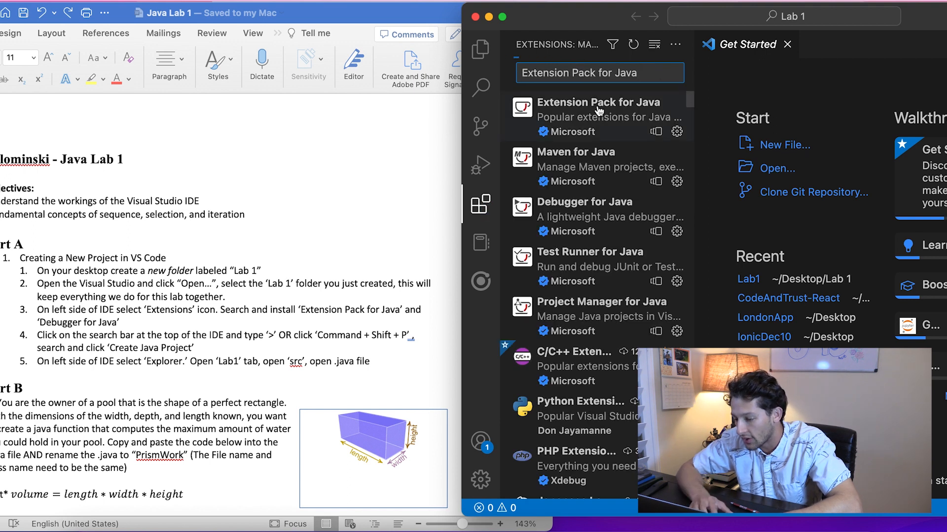
pyautogui.click(598, 101)
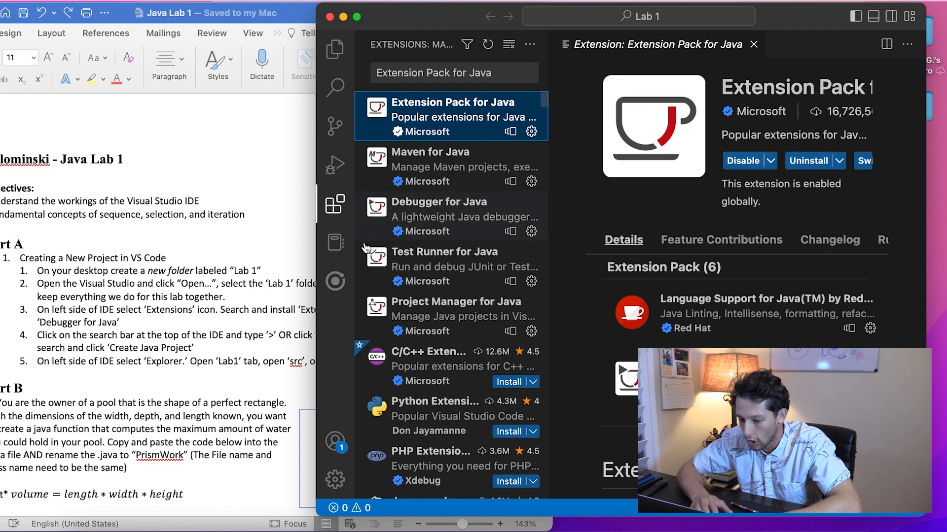
# Step: Search 'Deb' and view the Debugger for Java extension details
pyautogui.click(453, 73)
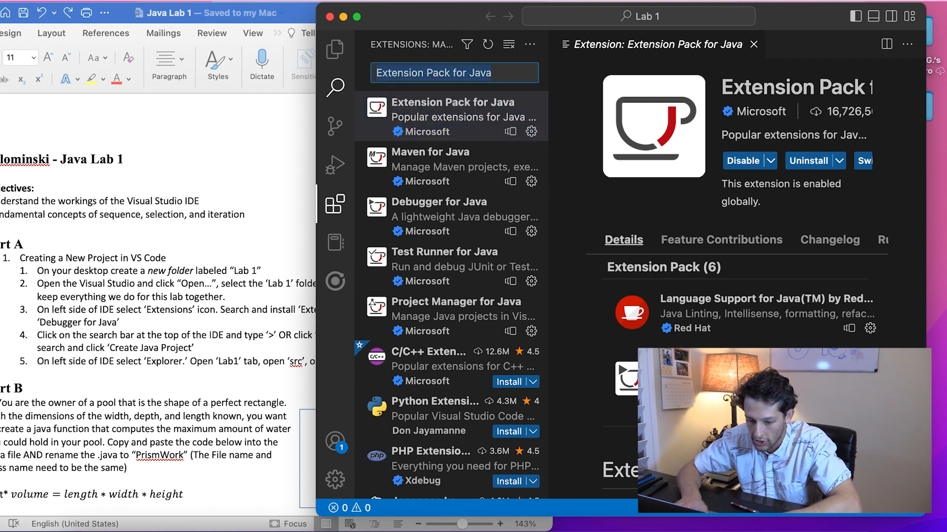
pyautogui.write('Deb')
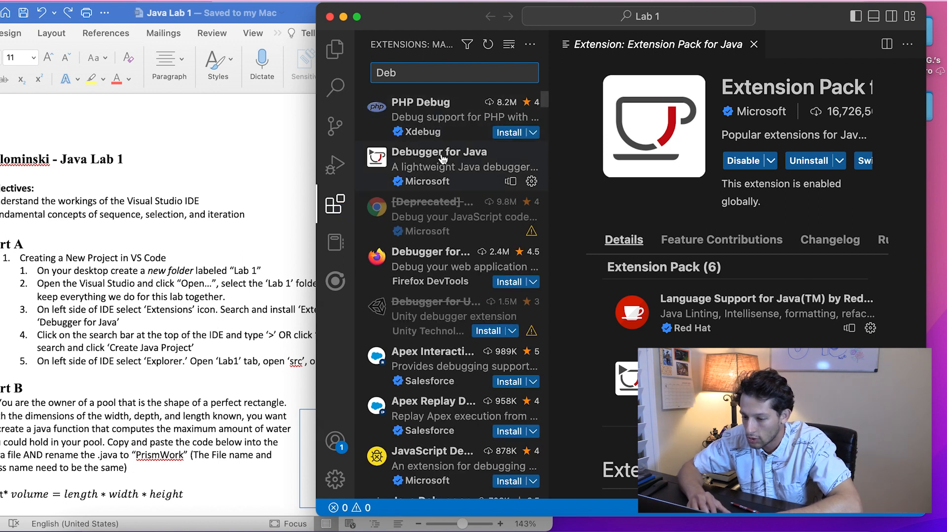
pyautogui.click(444, 166)
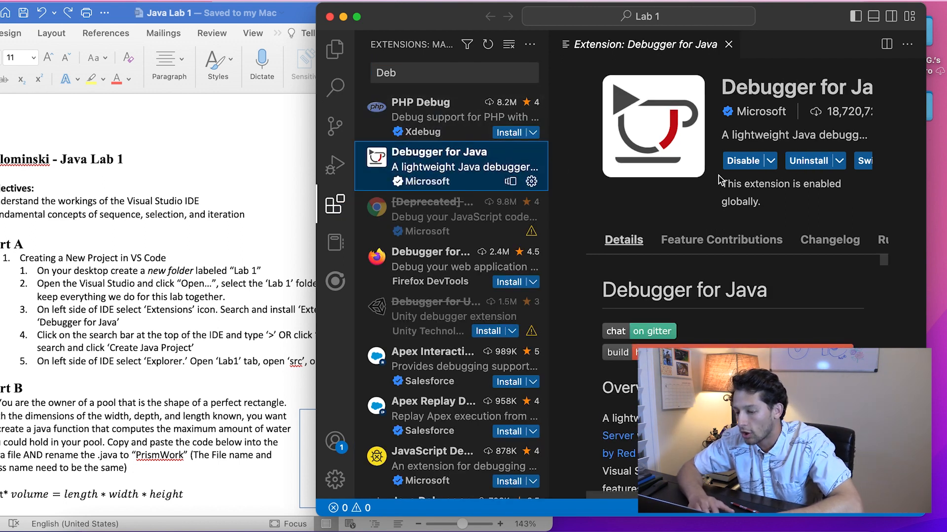
pyautogui.moveTo(586, 199)
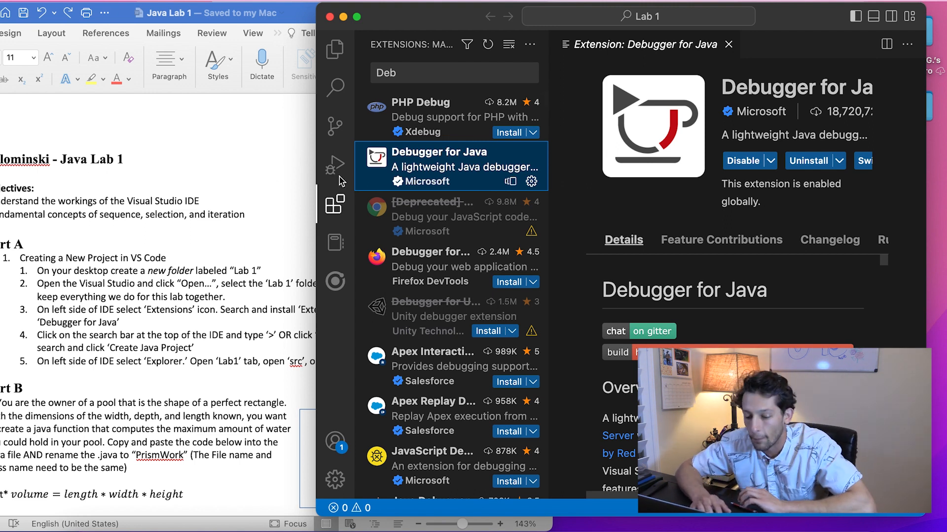
pyautogui.moveTo(542, 375)
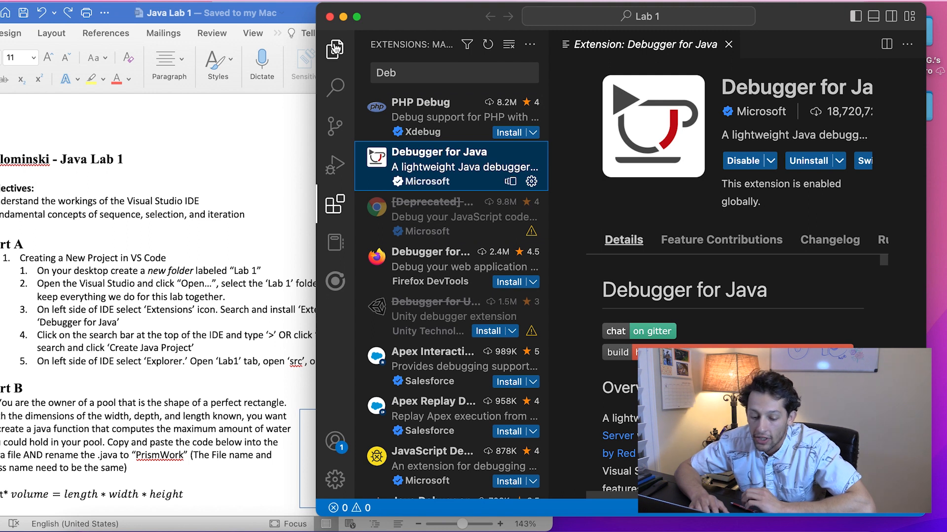
pyautogui.moveTo(333, 47)
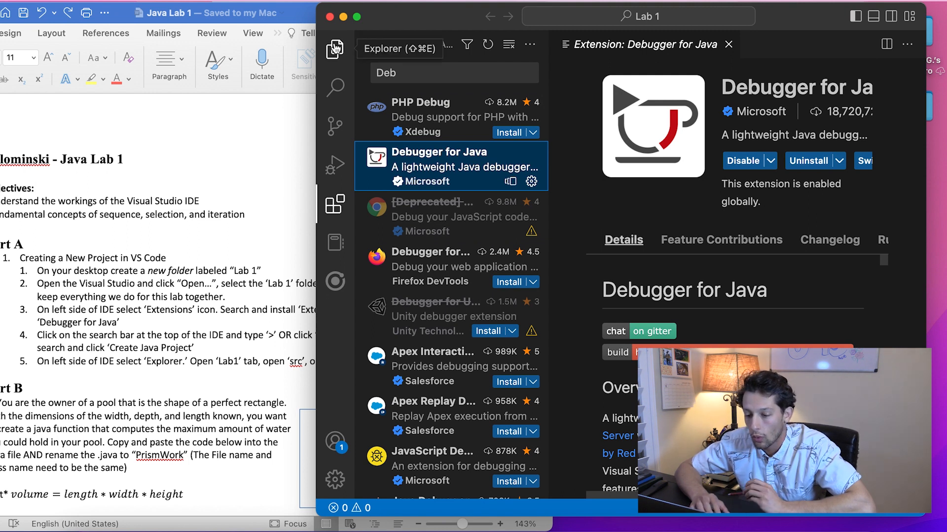
# Step: Return to the Explorer view and bring up the command search bar
pyautogui.click(334, 47)
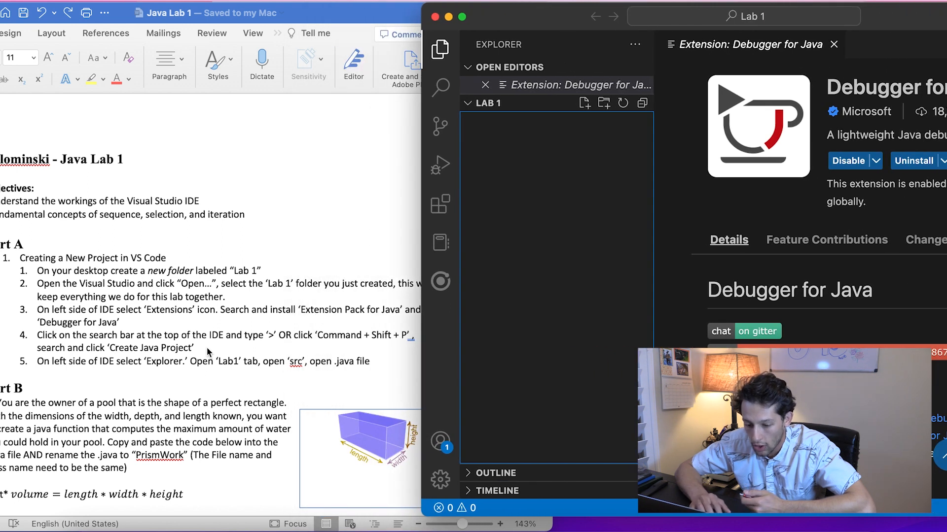
pyautogui.moveTo(576, 31)
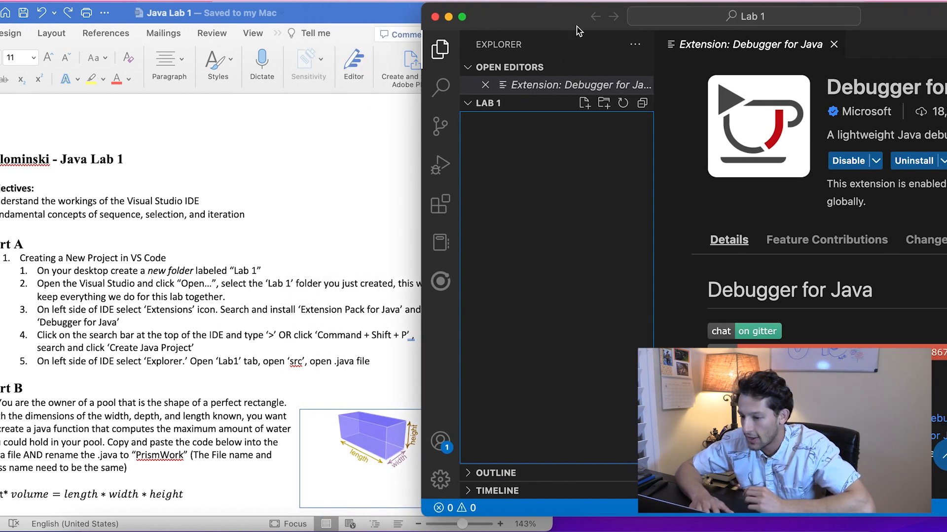
pyautogui.moveTo(550, 114)
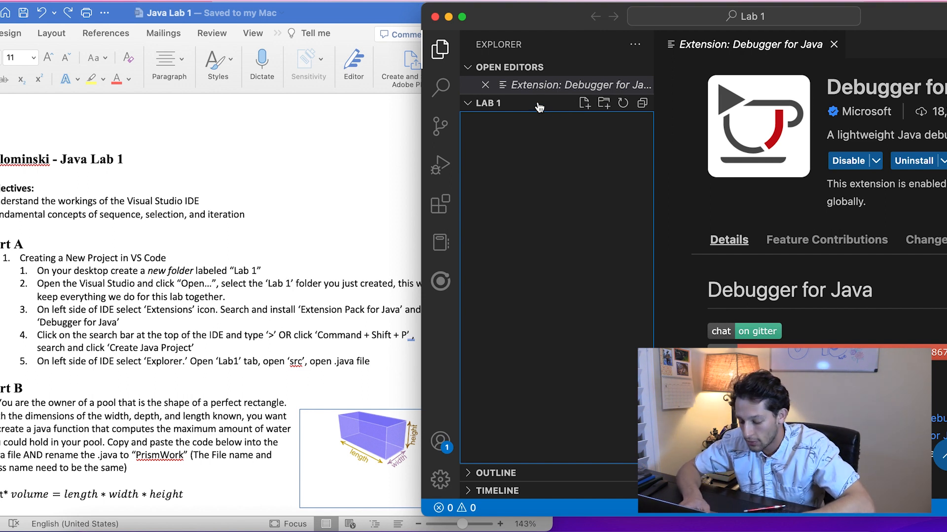
pyautogui.press('Cmd+Shift+P')
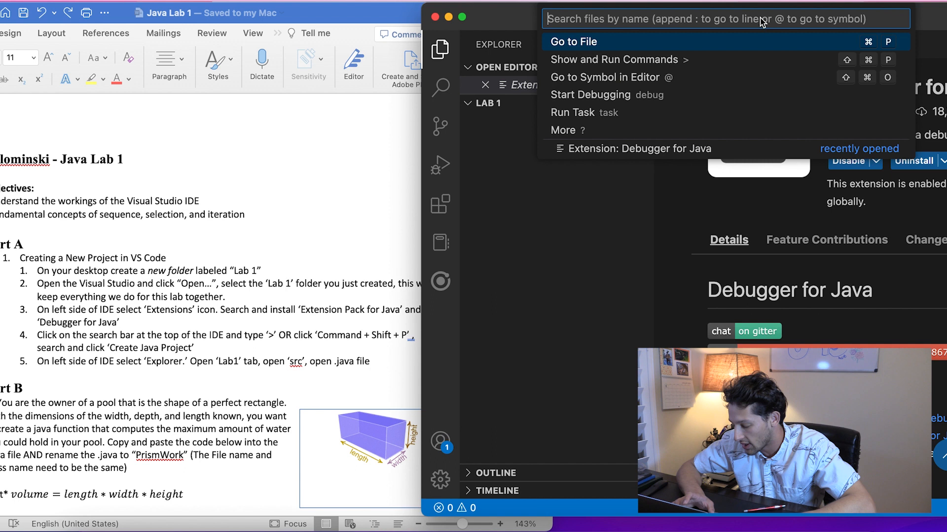
# Step: Run 'Java: Create Java Project...' and name the new project Lab1
pyautogui.write('>')
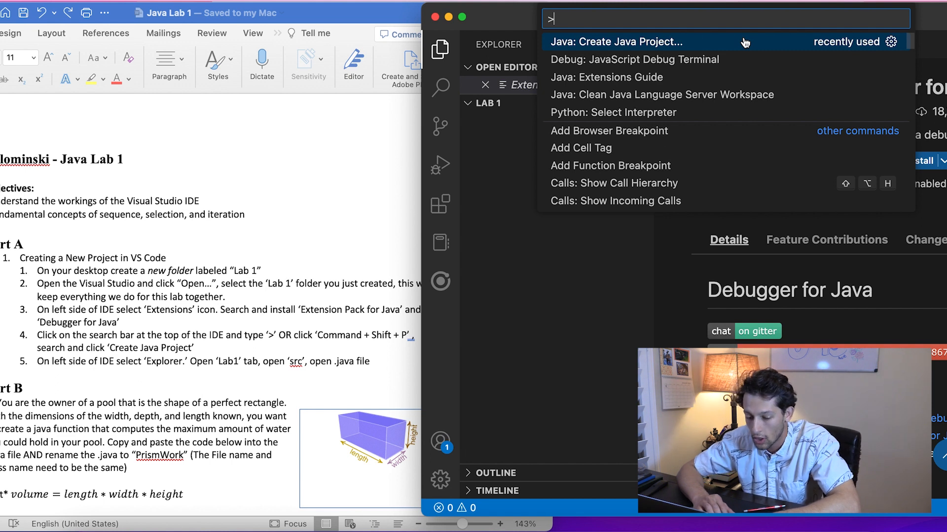
pyautogui.click(620, 42)
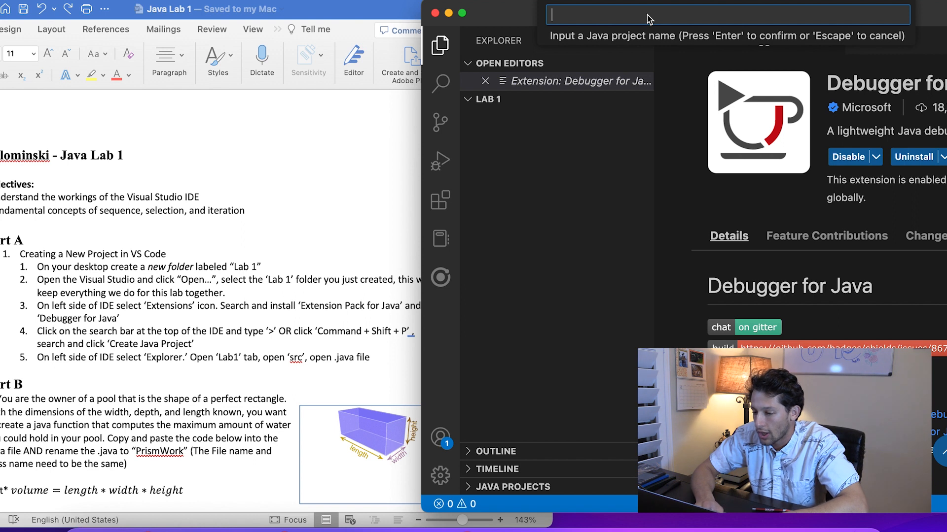
pyautogui.write('lab1')
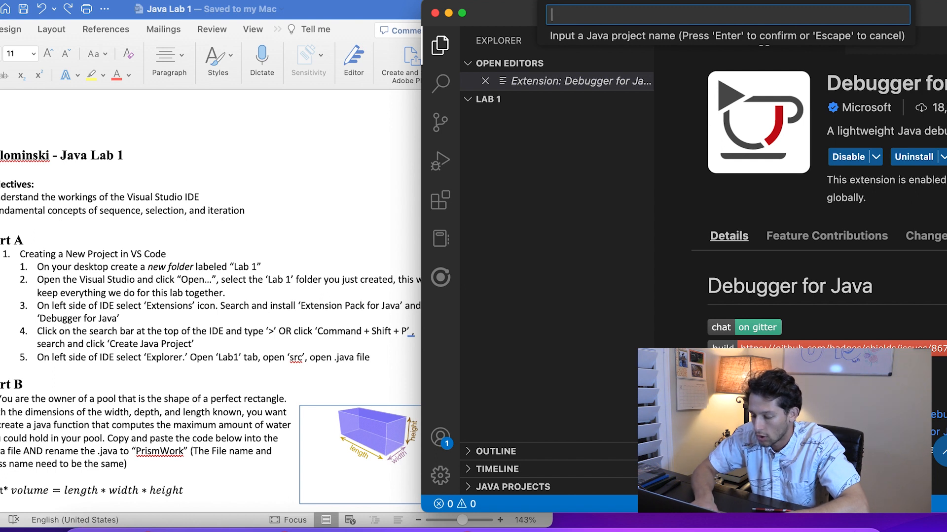
pyautogui.write('Lab1')
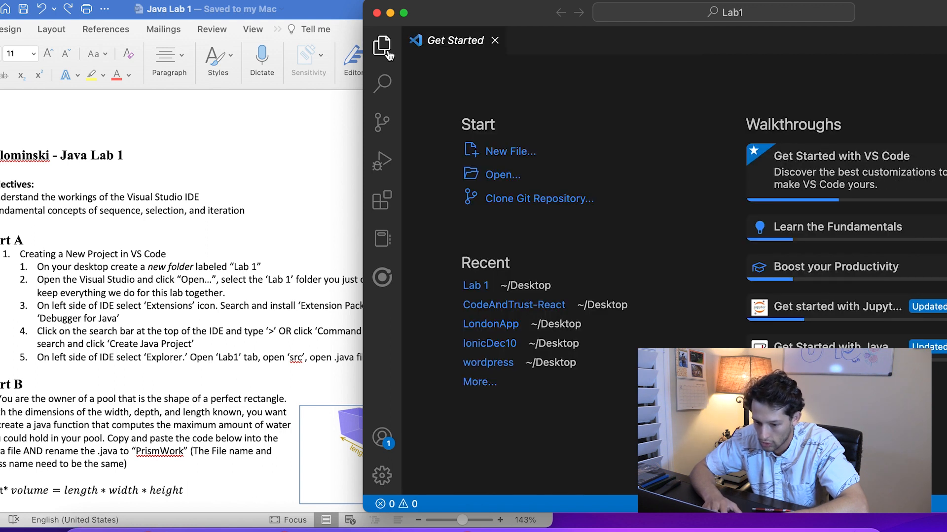
# Step: Expand the Lab1 project folders and open App.java in the editor
pyautogui.click(383, 45)
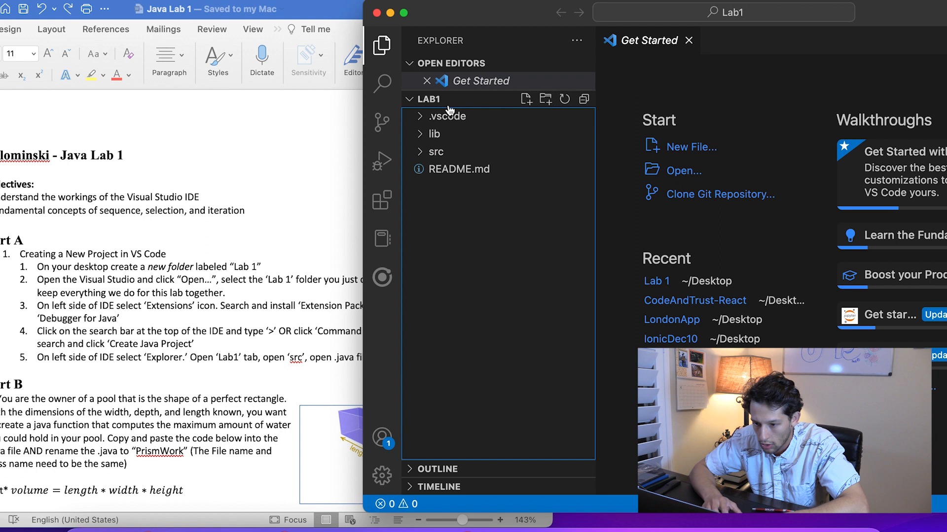
pyautogui.click(435, 151)
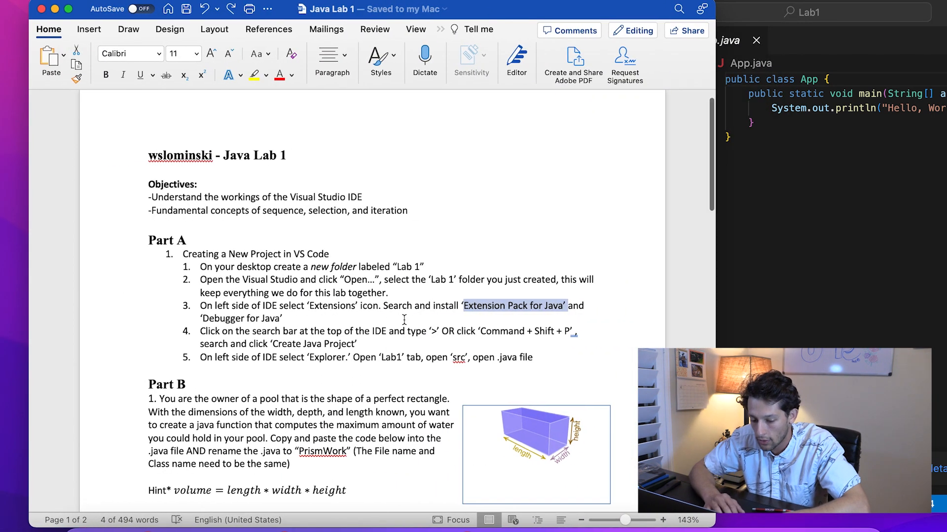
pyautogui.scroll(-3)
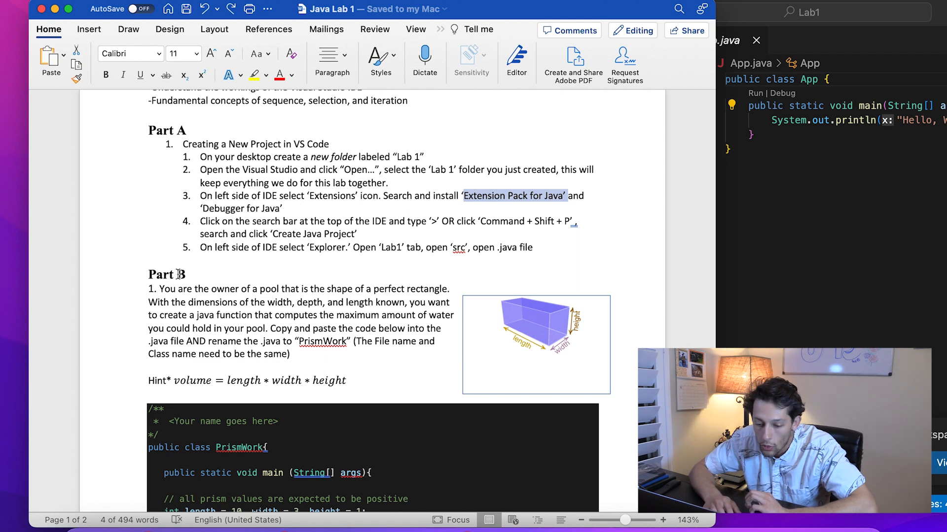
pyautogui.scroll(-3)
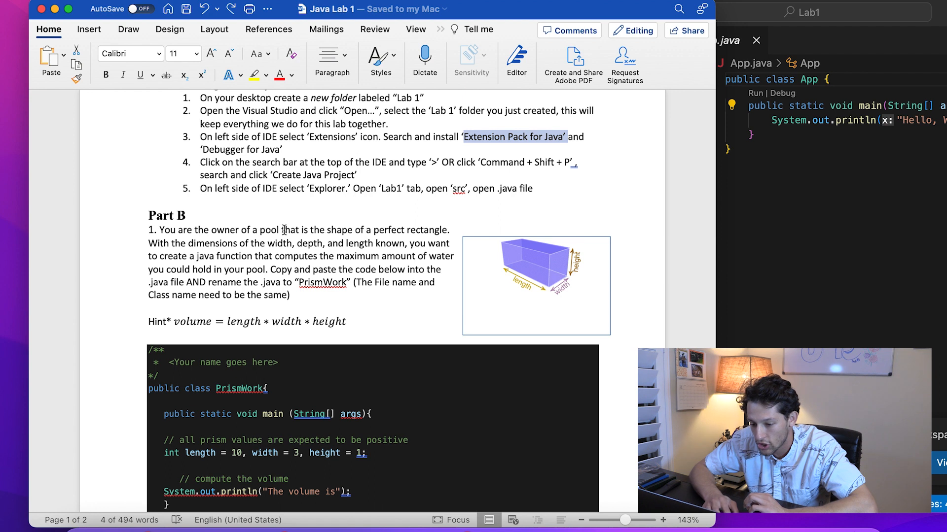
pyautogui.moveTo(281, 230); pyautogui.dragTo(447, 229)
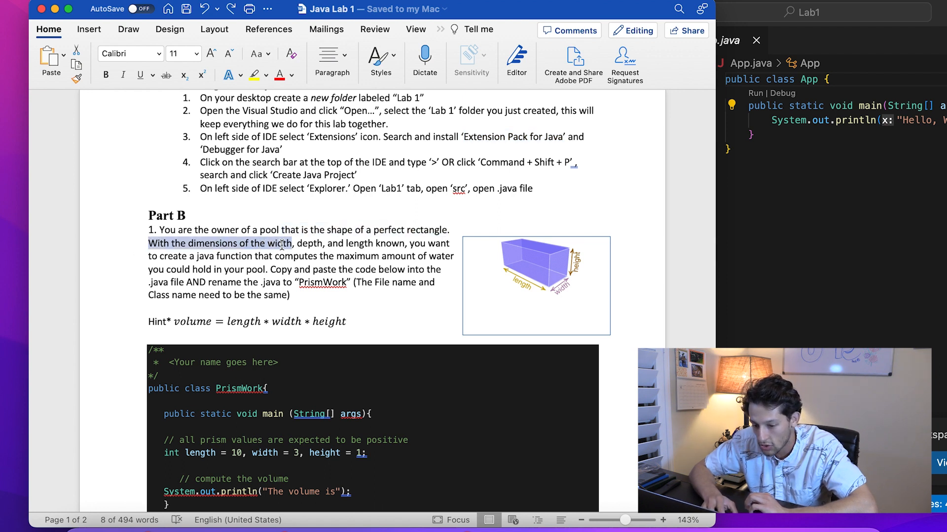
pyautogui.moveTo(292, 243); pyautogui.dragTo(401, 243)
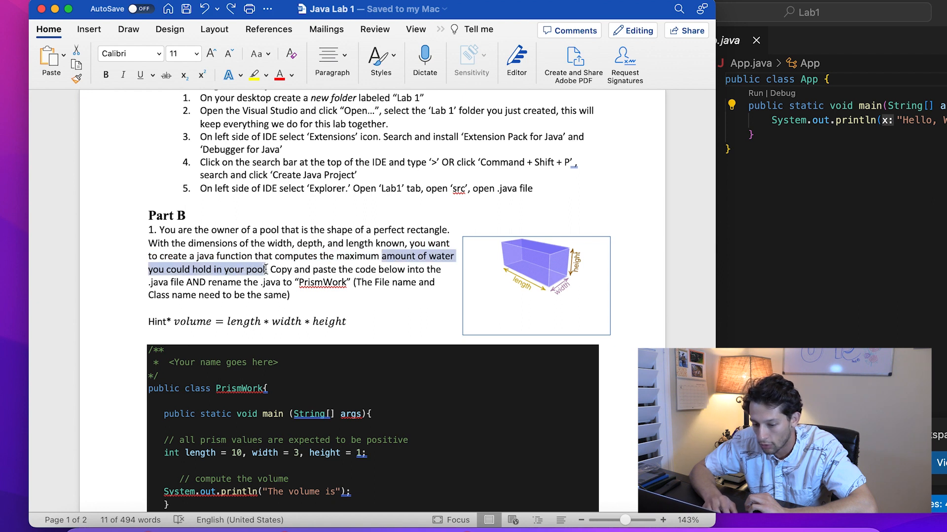
pyautogui.scroll(-3)
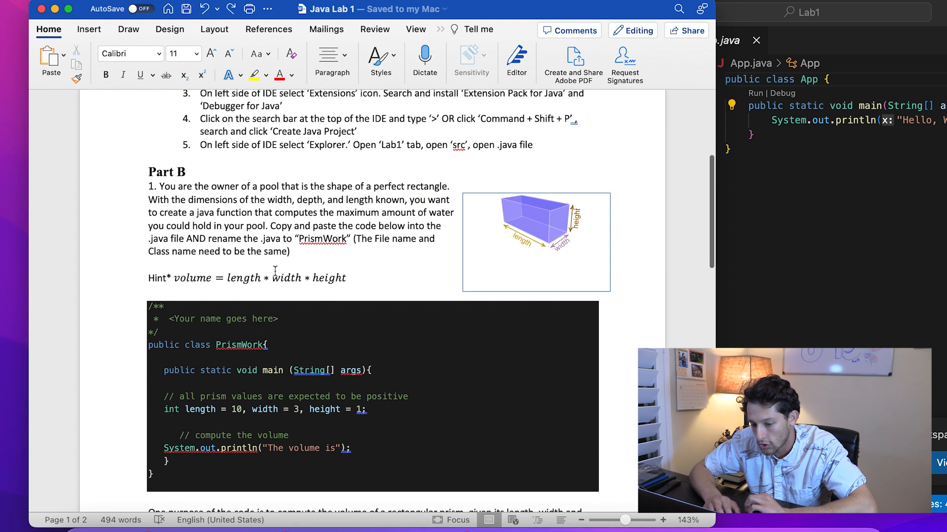
pyautogui.scroll(-3)
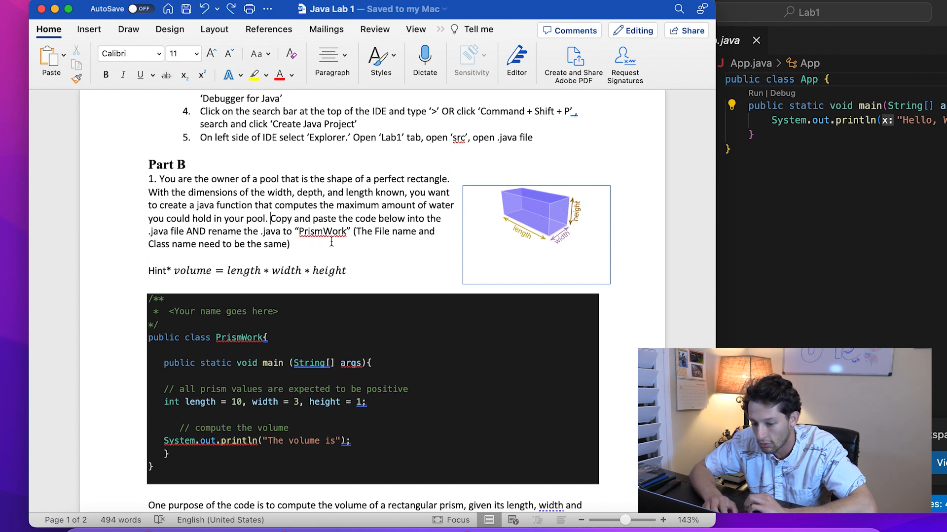
pyautogui.scroll(-3)
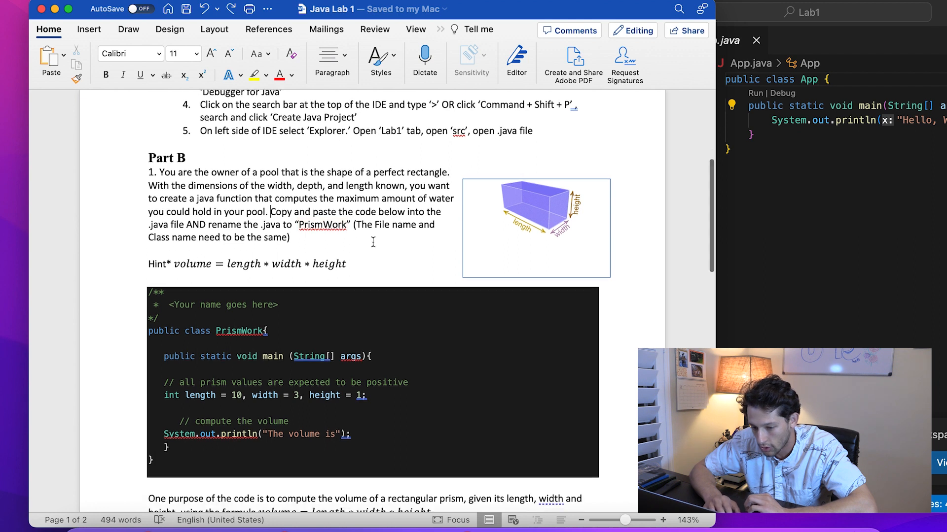
pyautogui.scroll(-3)
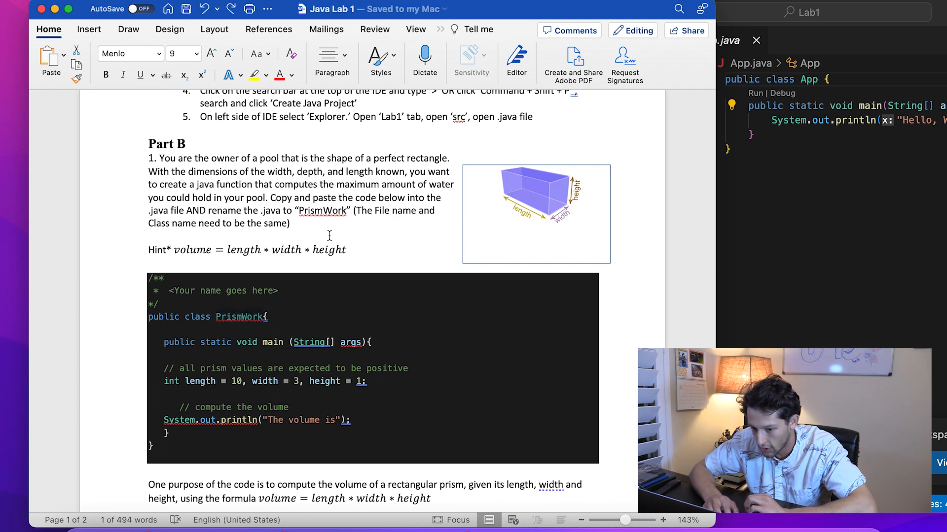
pyautogui.scroll(-3)
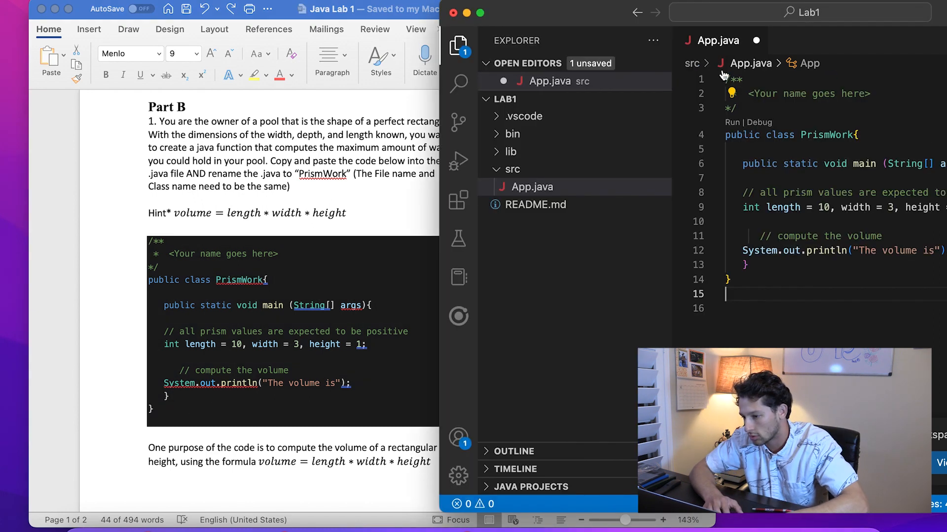
# Step: Rename App.java to PrismWork.java to match the class name
pyautogui.rightClick(531, 187)
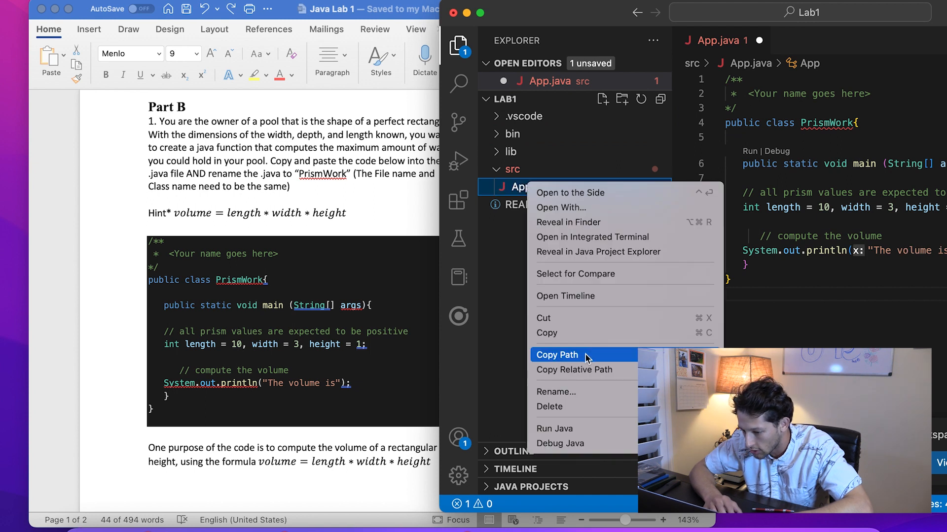
pyautogui.click(556, 393)
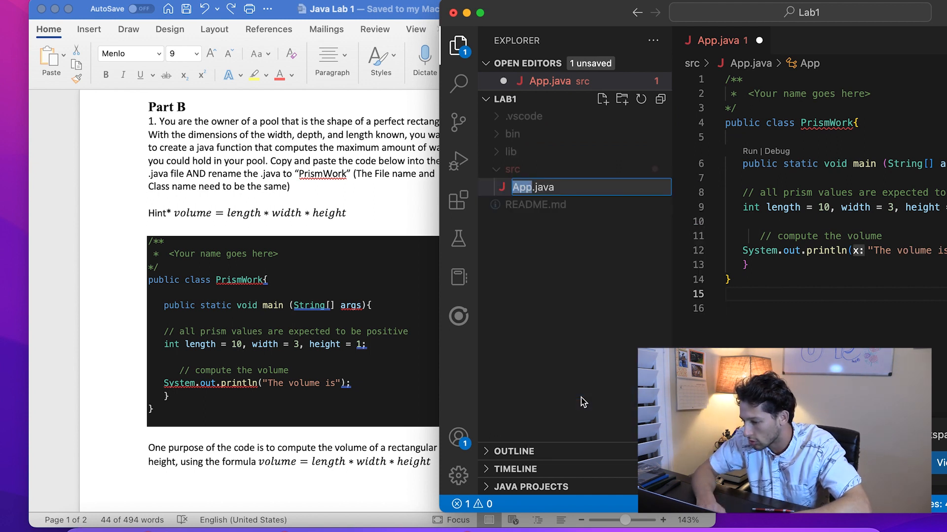
pyautogui.write('PrismWork')
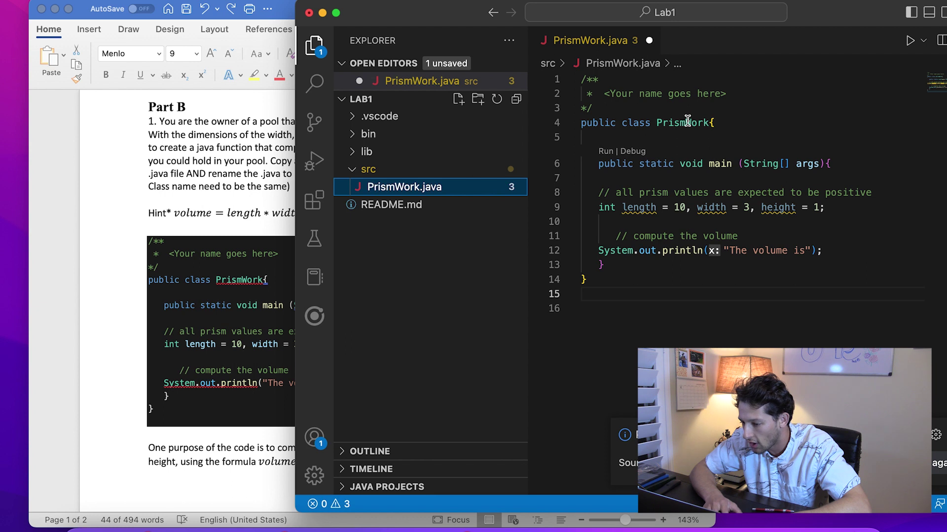
pyautogui.moveTo(665, 127)
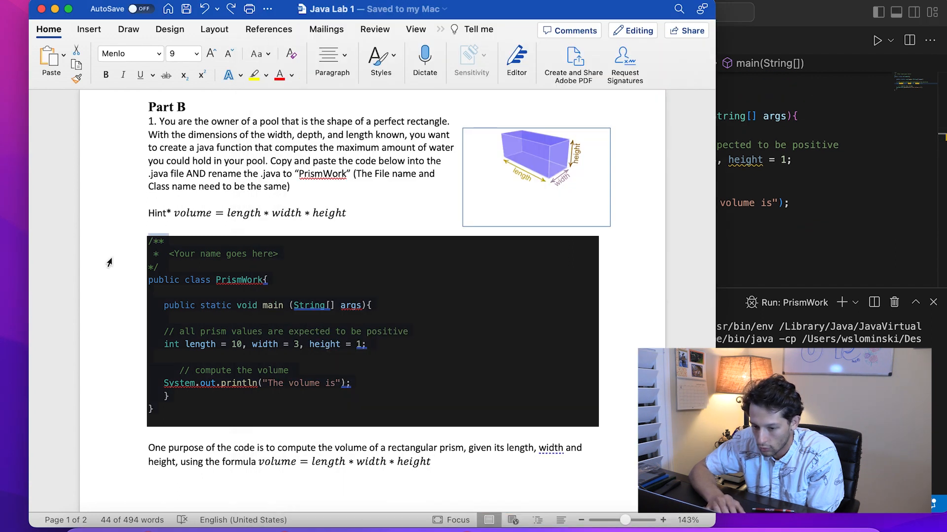
pyautogui.scroll(-3)
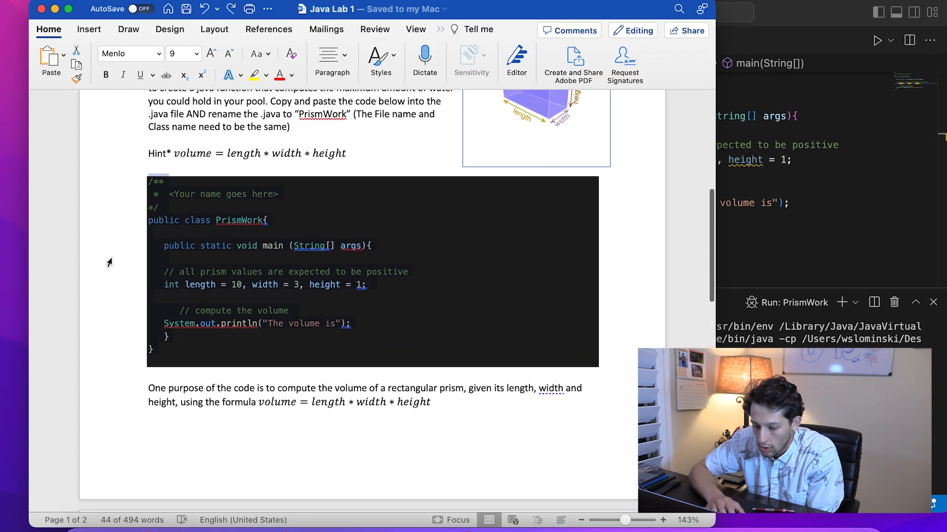
pyautogui.scroll(-3)
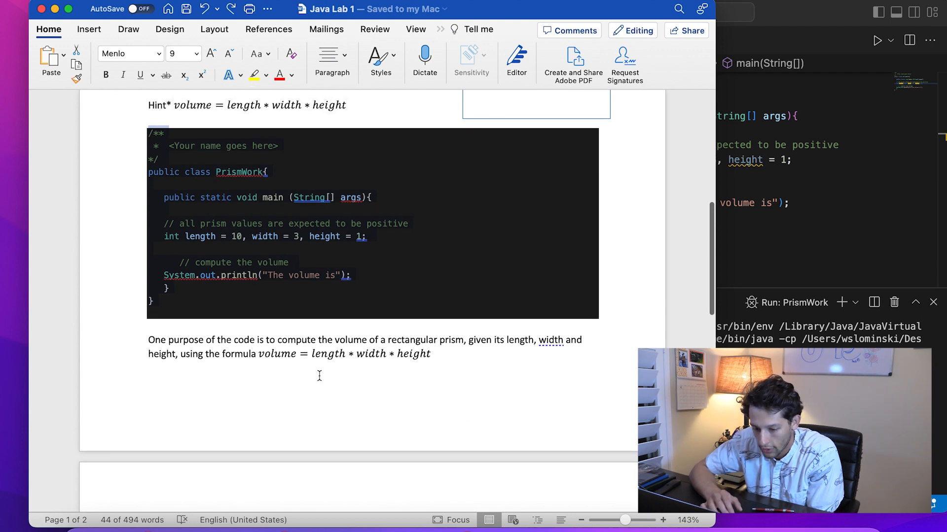
pyautogui.scroll(-3)
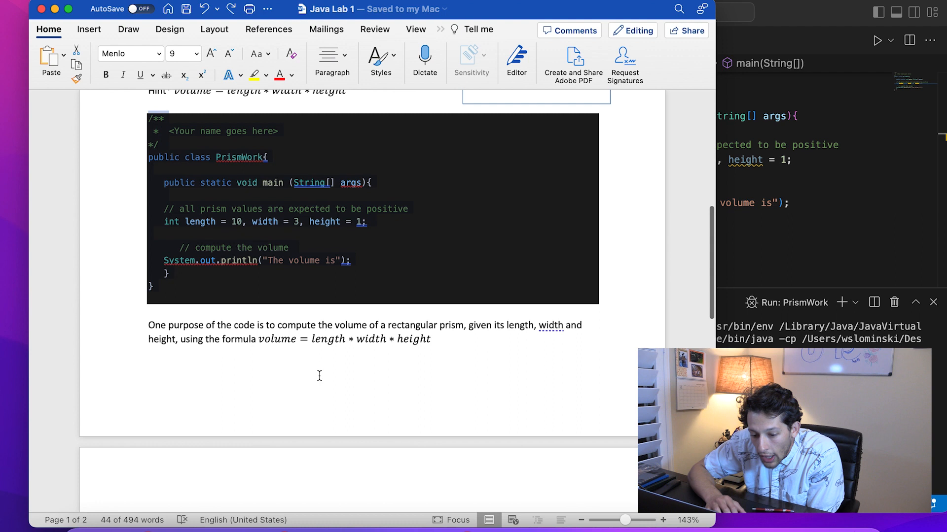
pyautogui.scroll(-3)
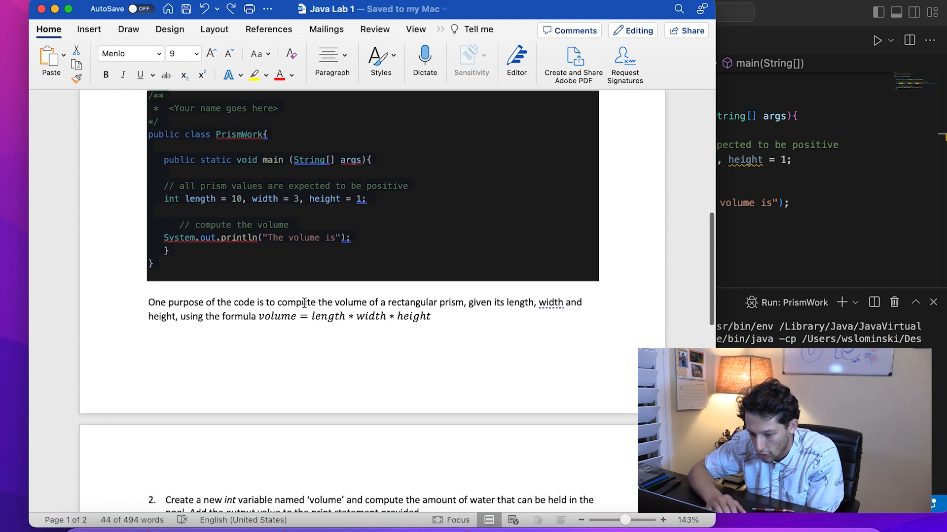
pyautogui.scroll(-3)
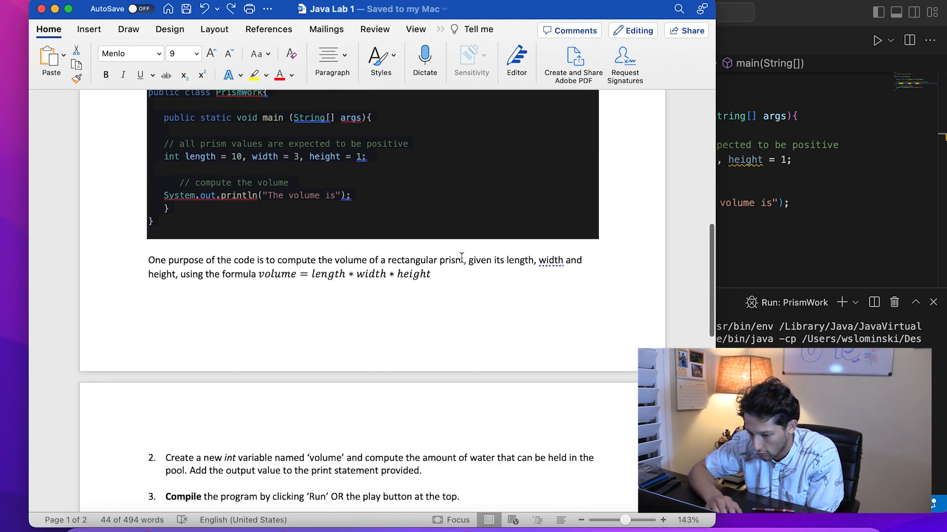
pyautogui.scroll(-3)
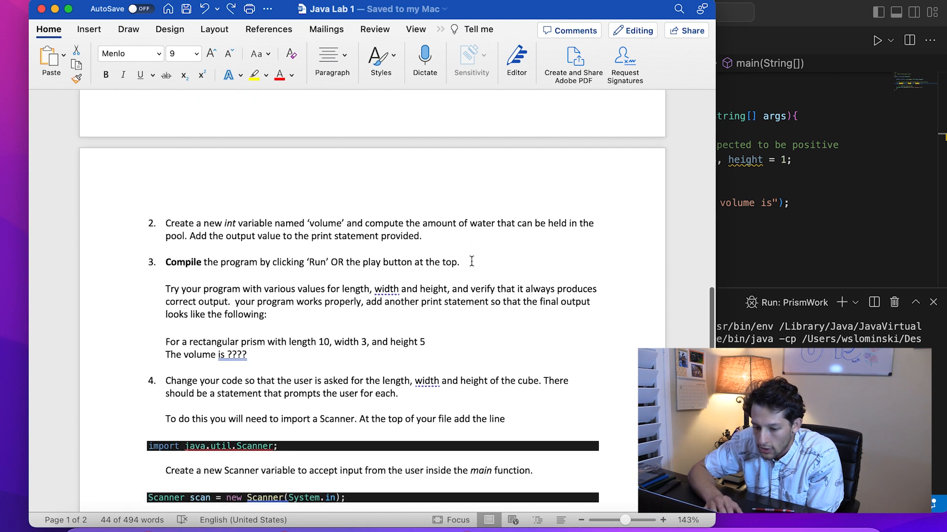
pyautogui.scroll(-3)
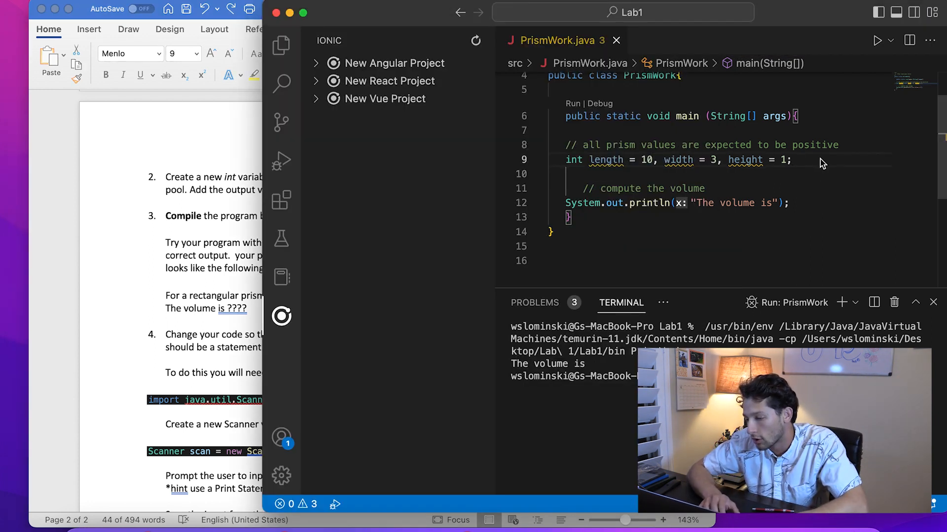
pyautogui.moveTo(605, 167)
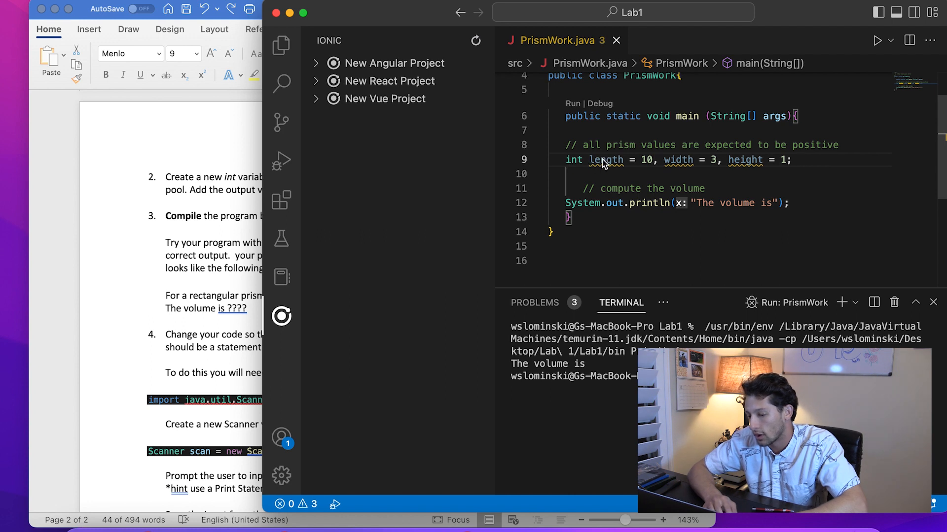
pyautogui.moveTo(758, 166)
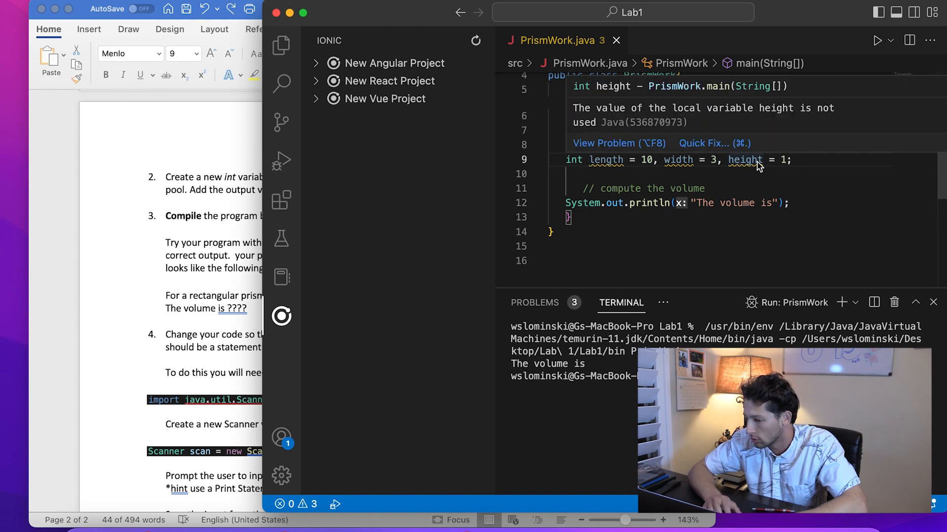
pyautogui.moveTo(850, 203)
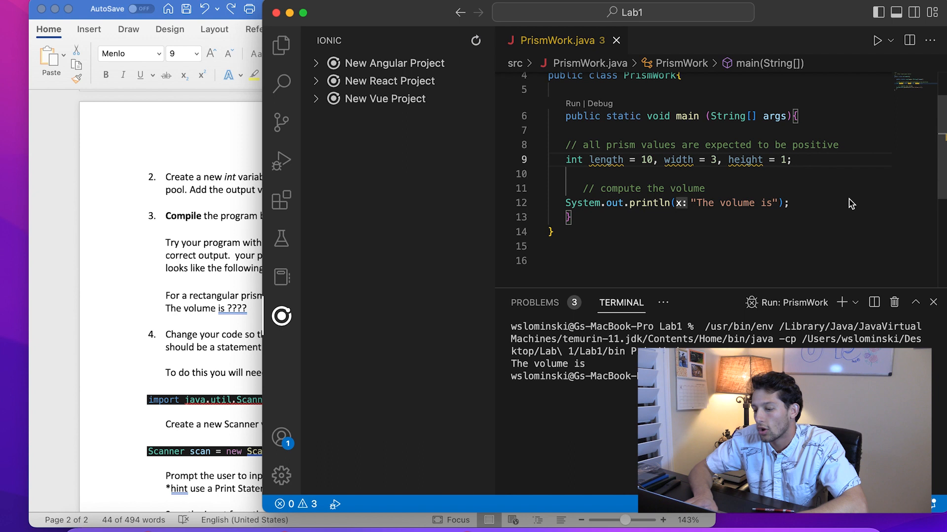
# Step: Add int volume = length * width * height, append + volume to the println, and run it
pyautogui.write('int volume =')
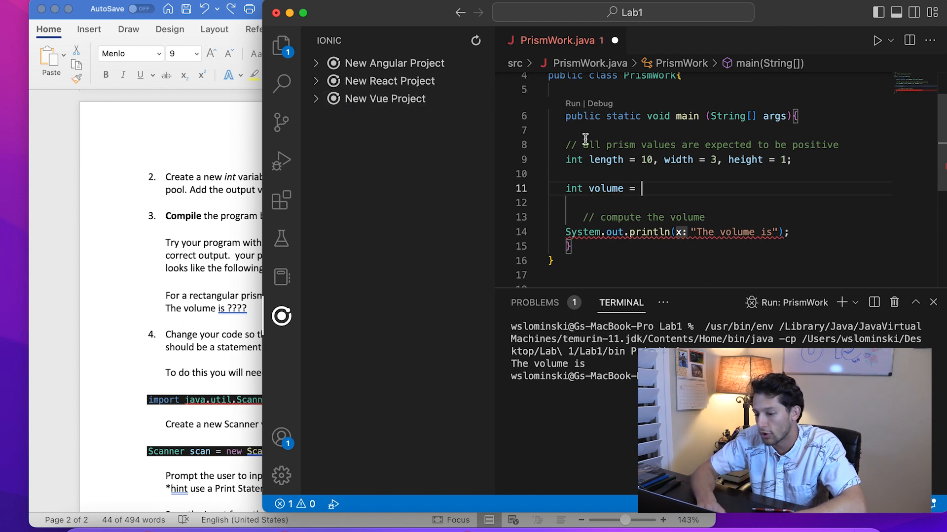
pyautogui.write('length')
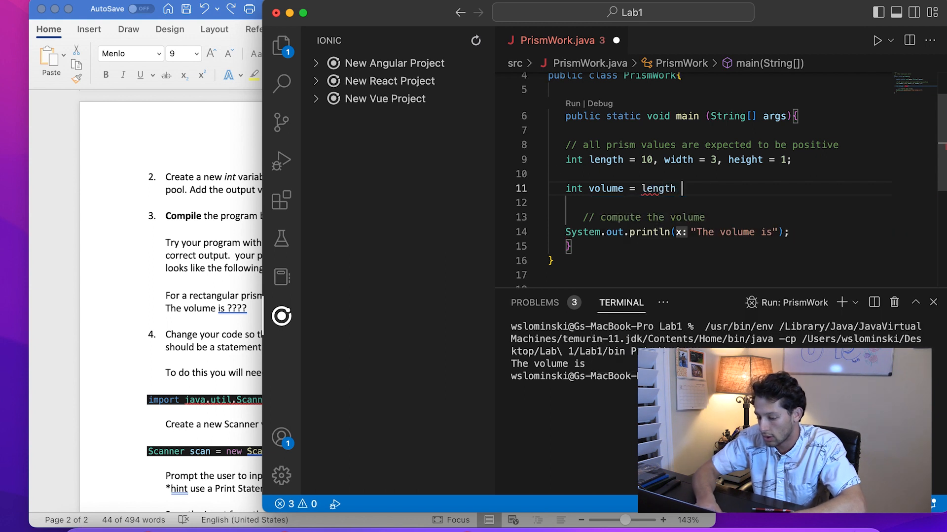
pyautogui.write('* width')
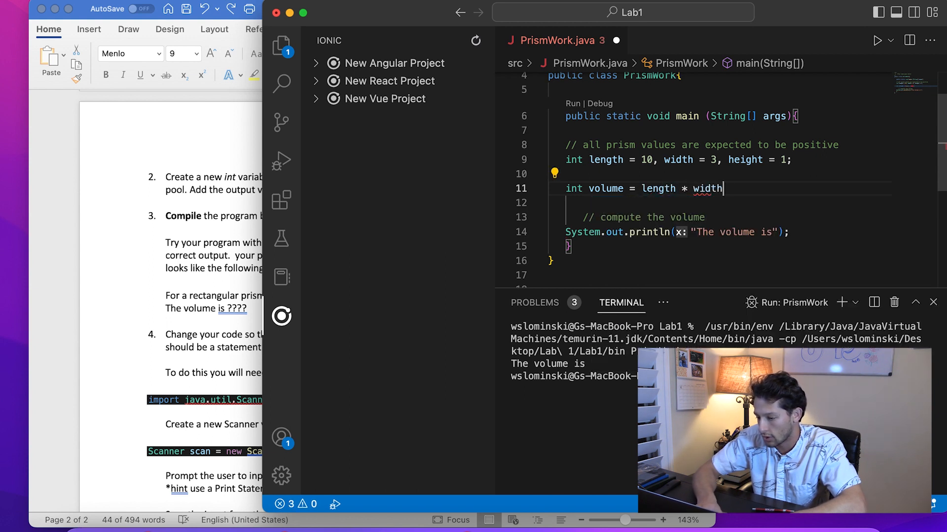
pyautogui.write('* height;')
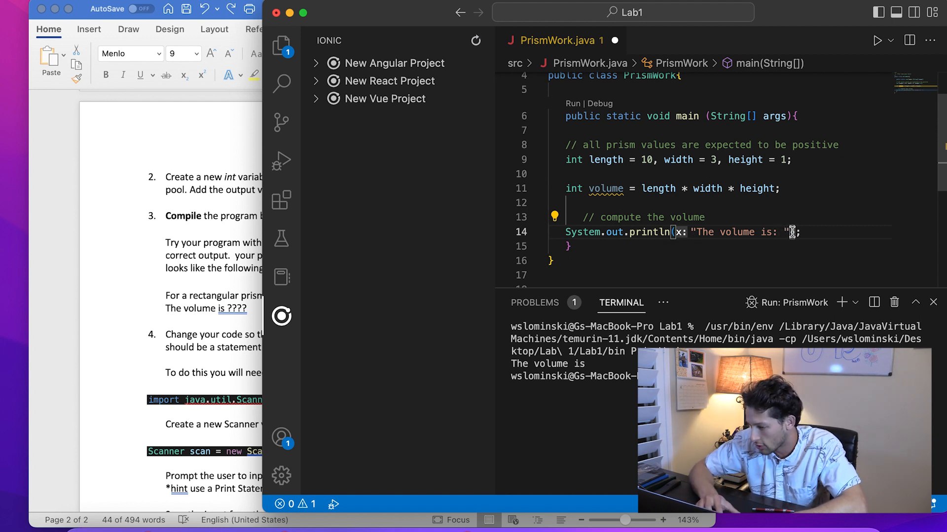
pyautogui.write('+')
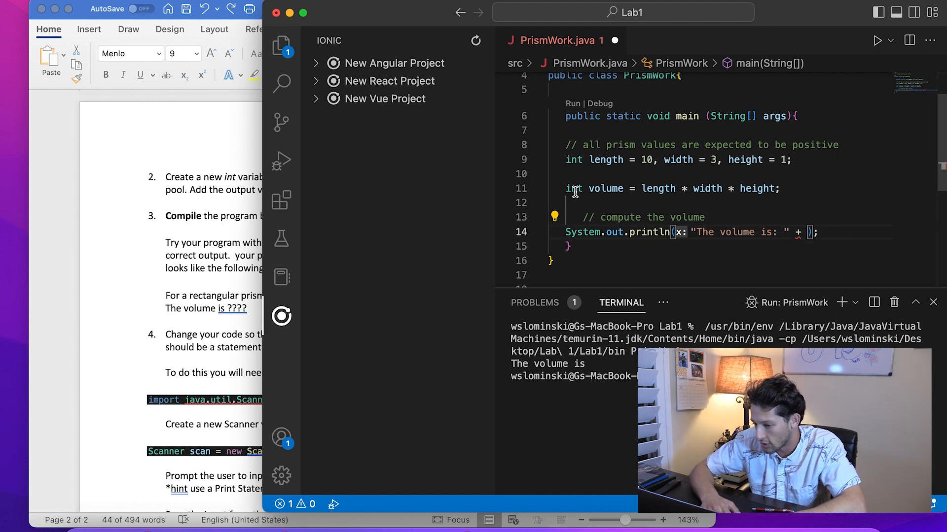
pyautogui.write('volume')
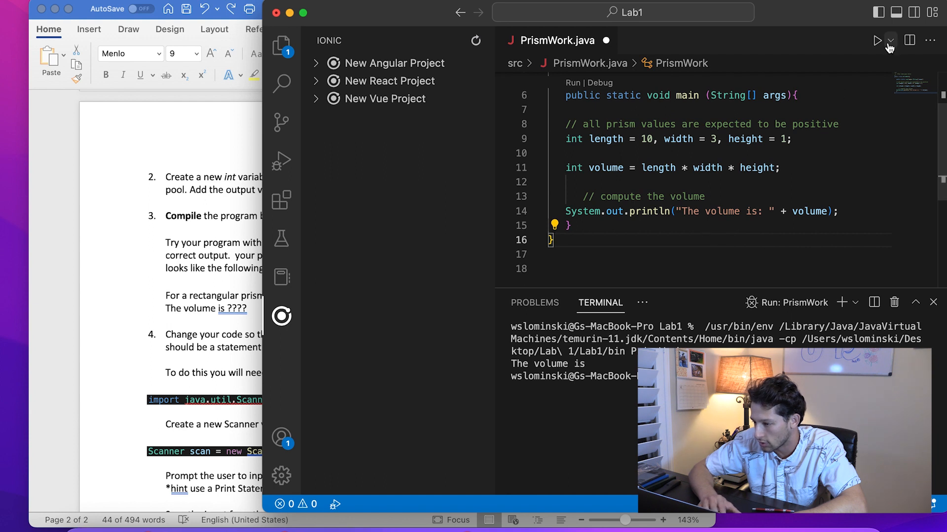
pyautogui.click(876, 39)
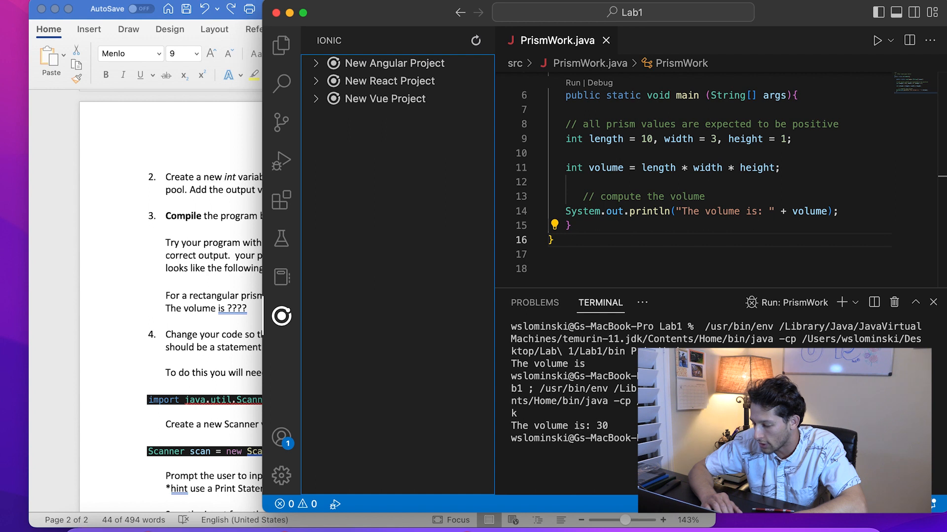
pyautogui.moveTo(588, 168)
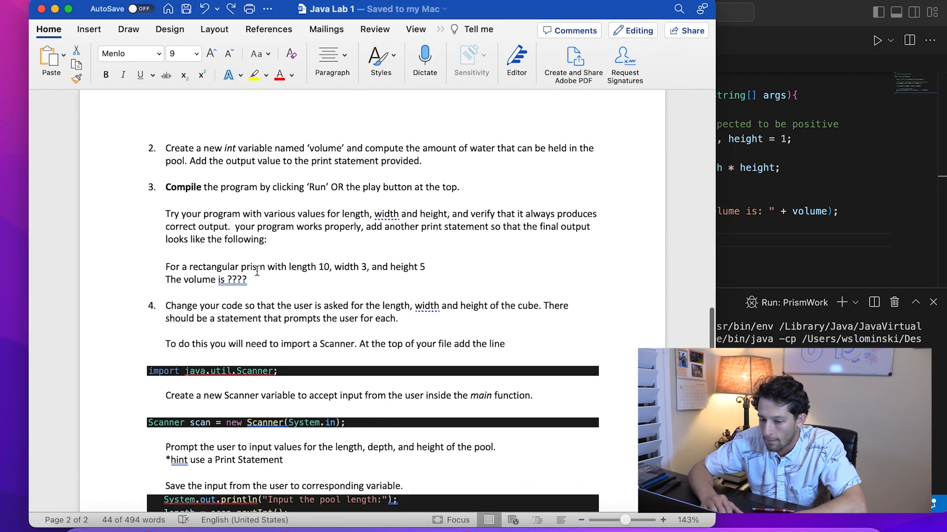
# Step: Scroll the Java Lab 1 handout to step 4 on prompting for dimensions with a Scanner
pyautogui.scroll(-3)
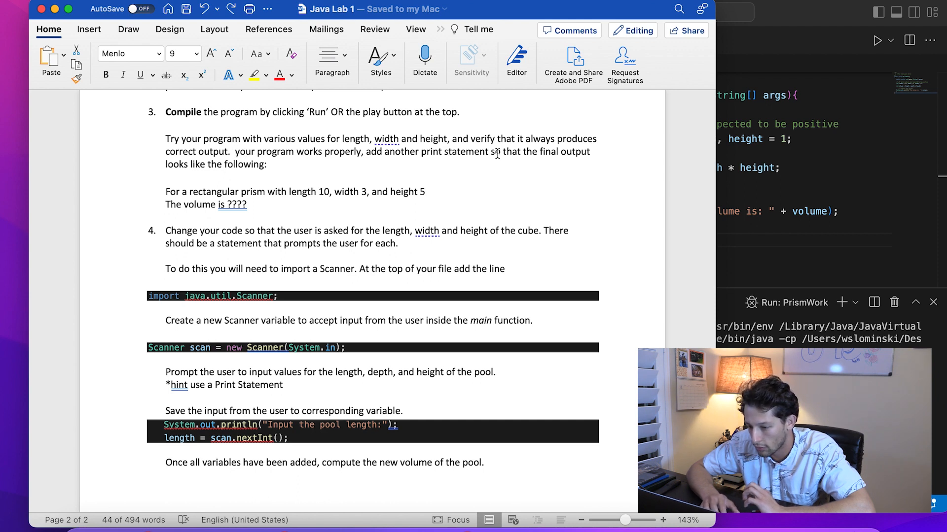
pyautogui.moveTo(507, 188)
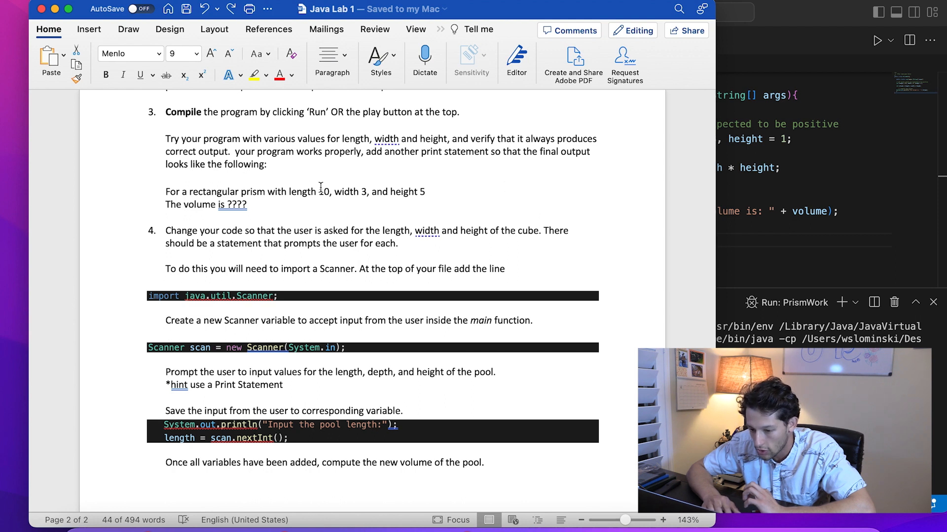
pyautogui.moveTo(319, 191); pyautogui.dragTo(425, 191)
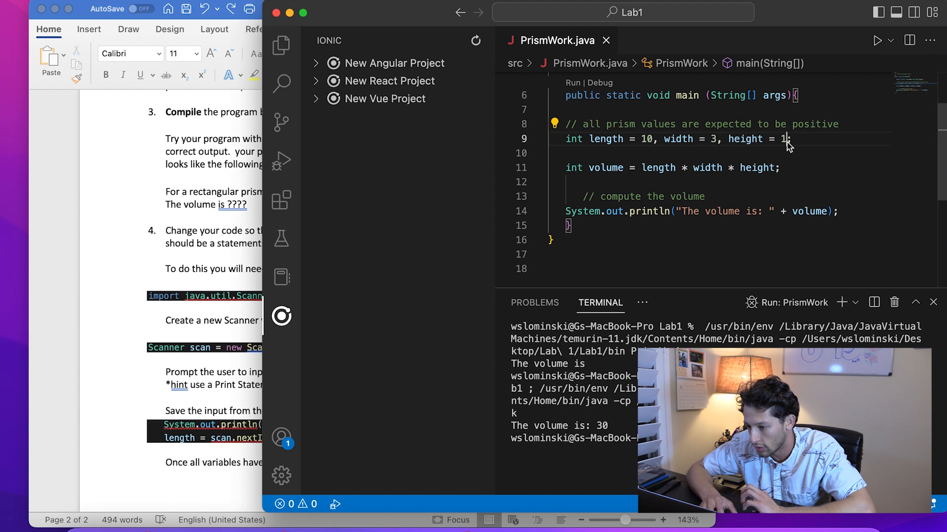
# Step: Change height to 5 and run PrismWork so the terminal shows The volume is: 150
pyautogui.write('5;')
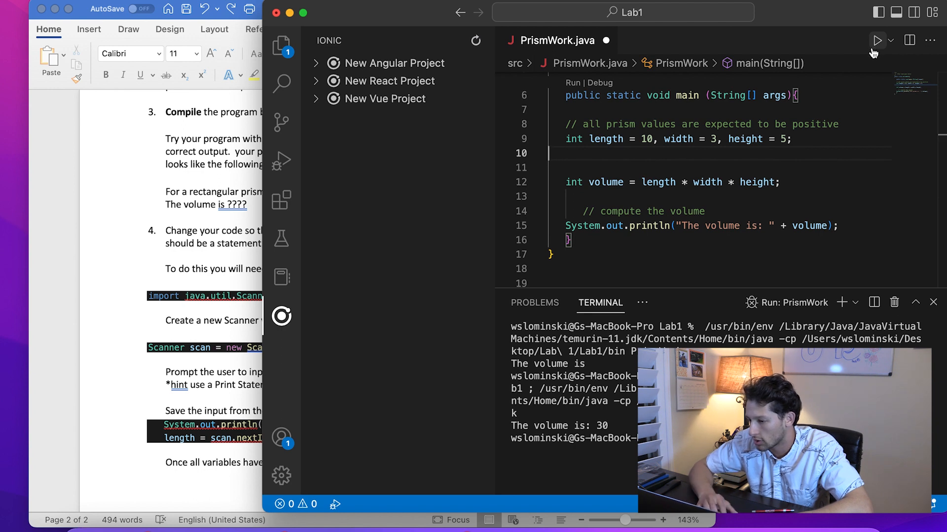
pyautogui.click(878, 40)
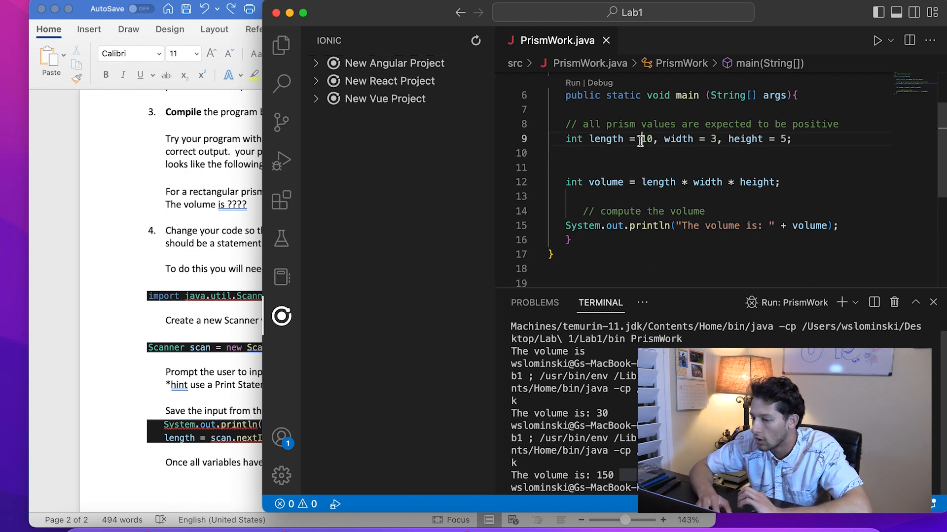
# Step: Review the length, width, height declarations and class/main names, then show the Explorer file list
pyautogui.doubleClick(745, 139)
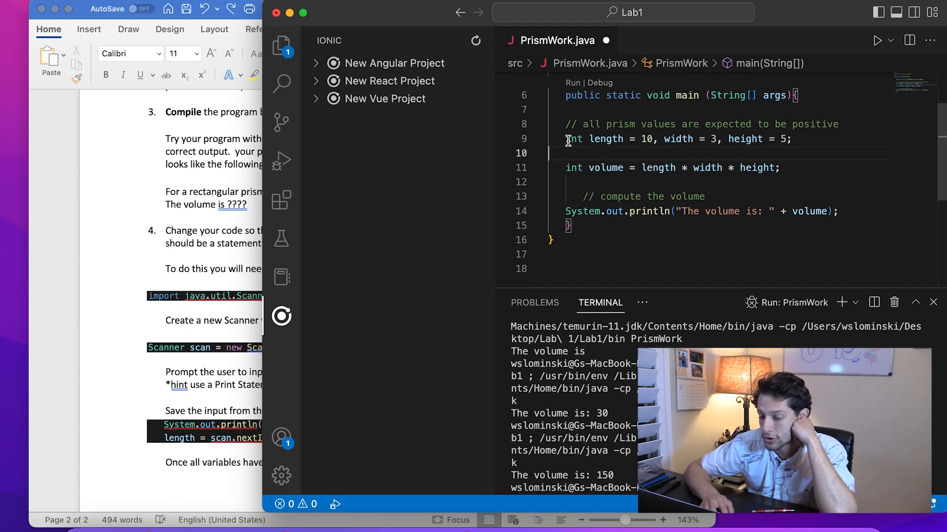
pyautogui.moveTo(566, 139); pyautogui.dragTo(669, 139)
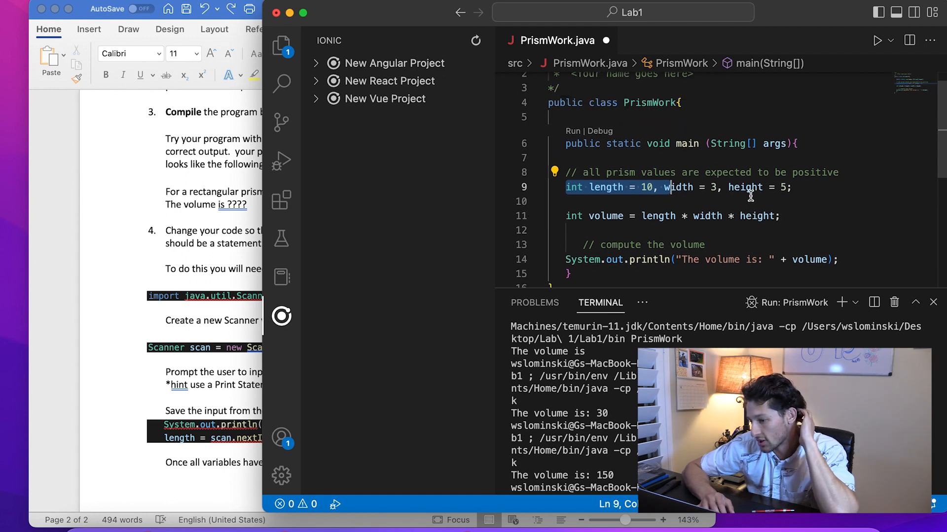
pyautogui.doubleClick(686, 144)
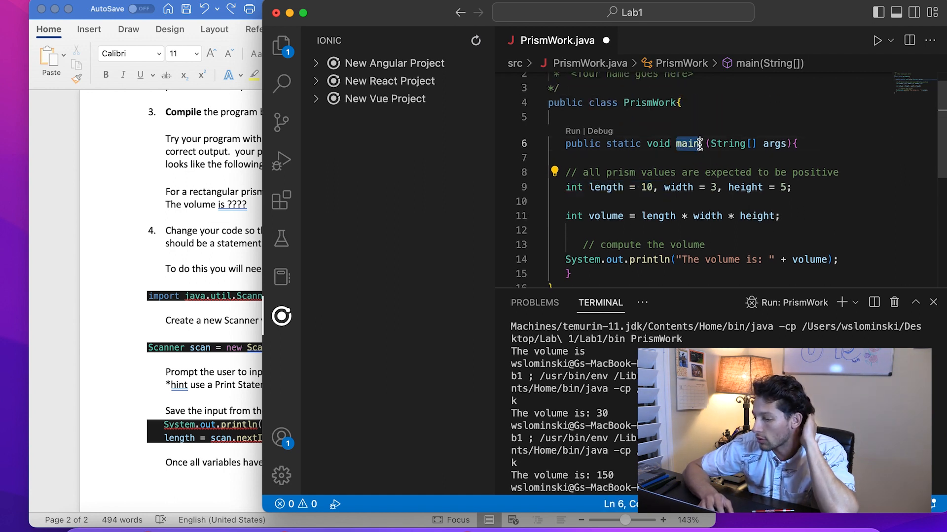
pyautogui.doubleClick(688, 144)
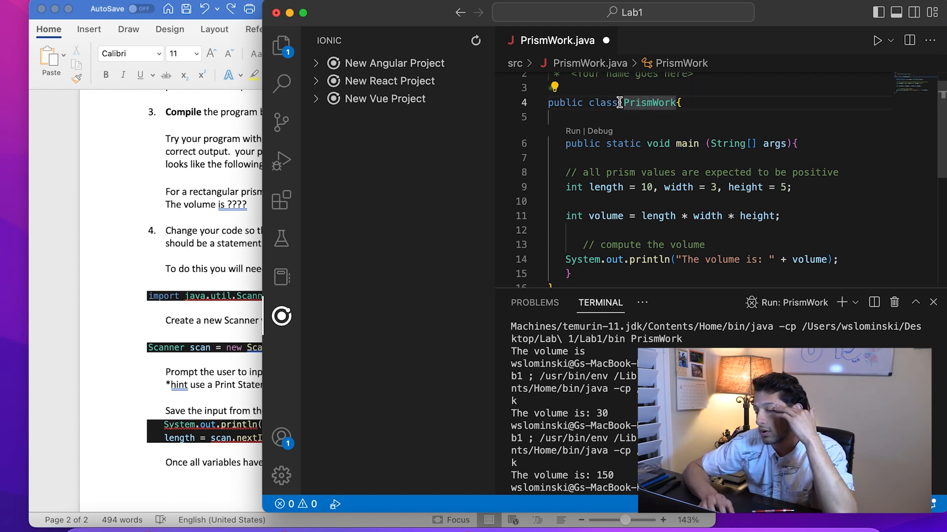
pyautogui.click(282, 43)
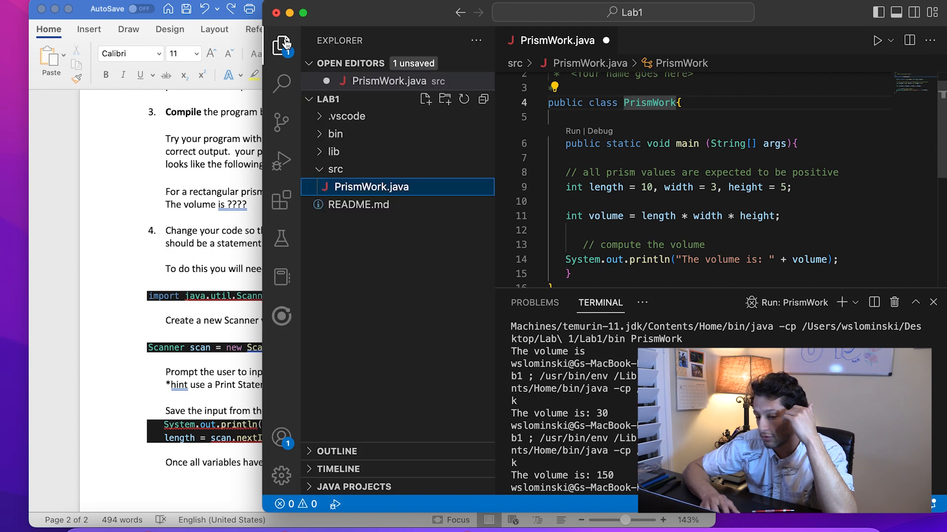
pyautogui.moveTo(804, 282)
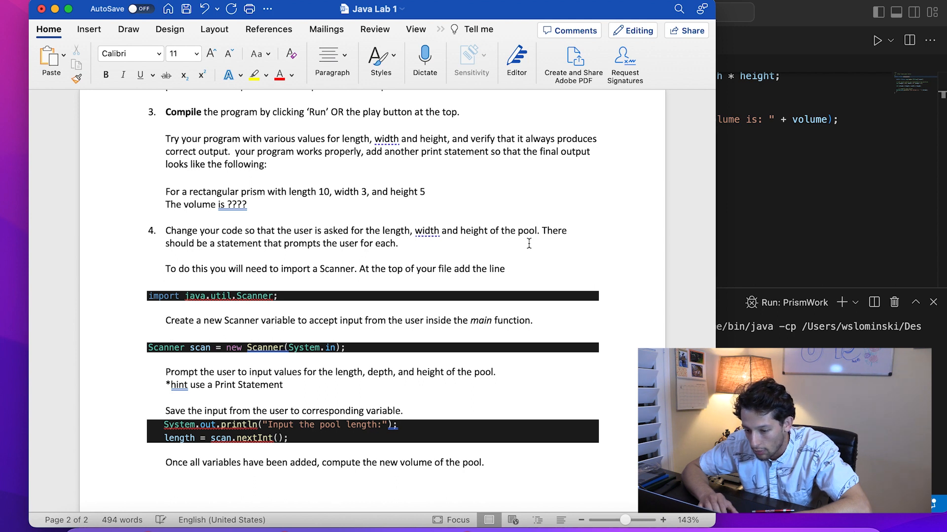
# Step: Reread step 4 of the Word handout about reading the pool dimensions with Scanner
pyautogui.click(399, 242)
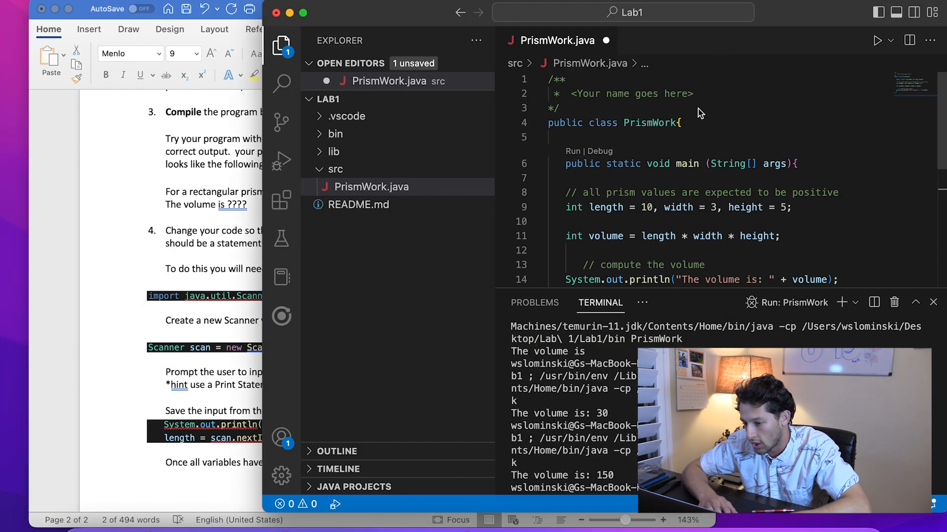
# Step: Add import java.util.Scanner; above the PrismWork class
pyautogui.write('import java.util.Scanner;')
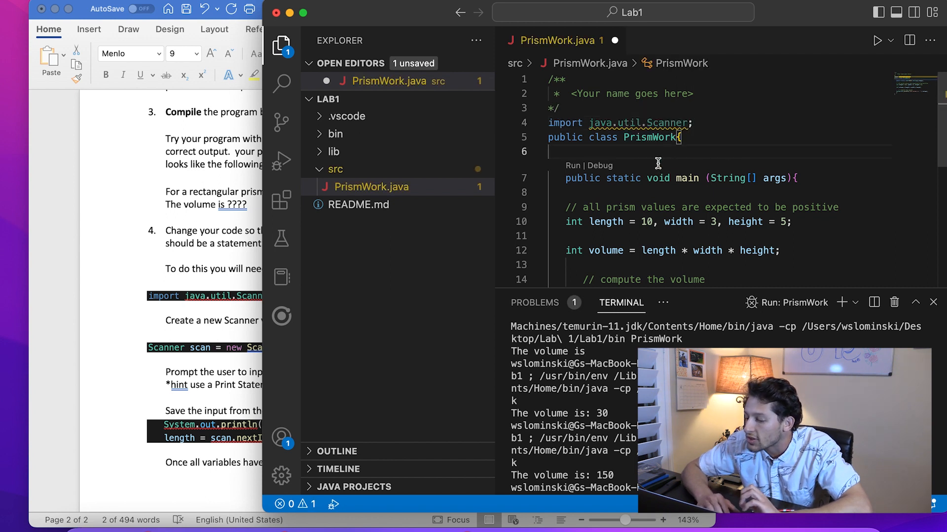
pyautogui.moveTo(663, 122)
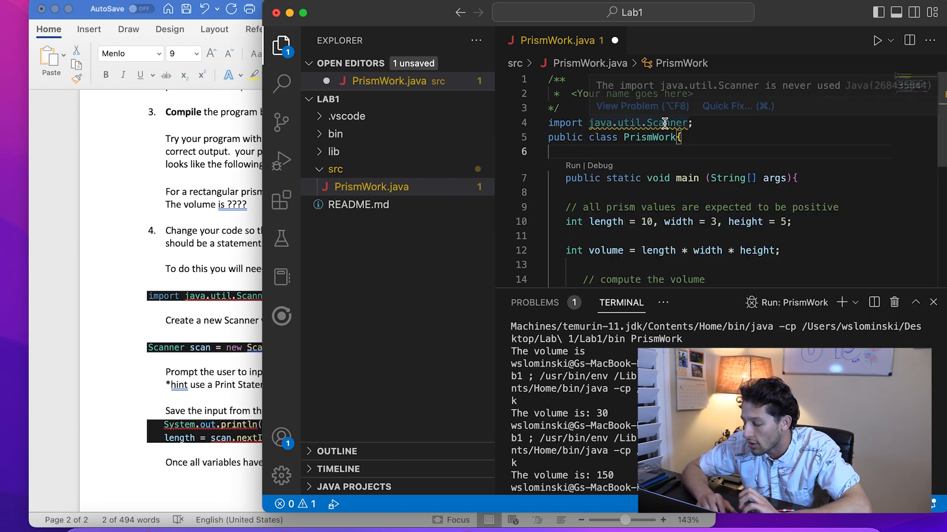
pyautogui.moveTo(736, 173)
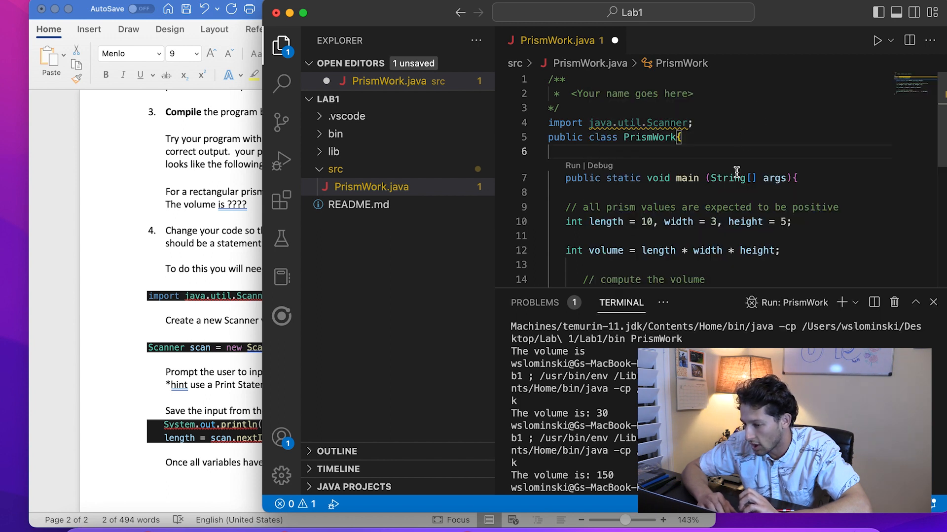
pyautogui.scroll(-3)
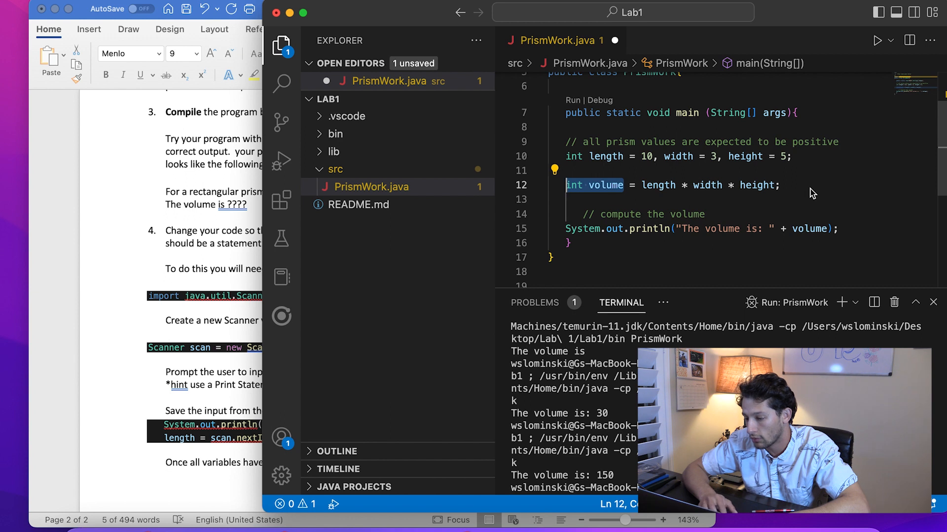
pyautogui.moveTo(842, 226)
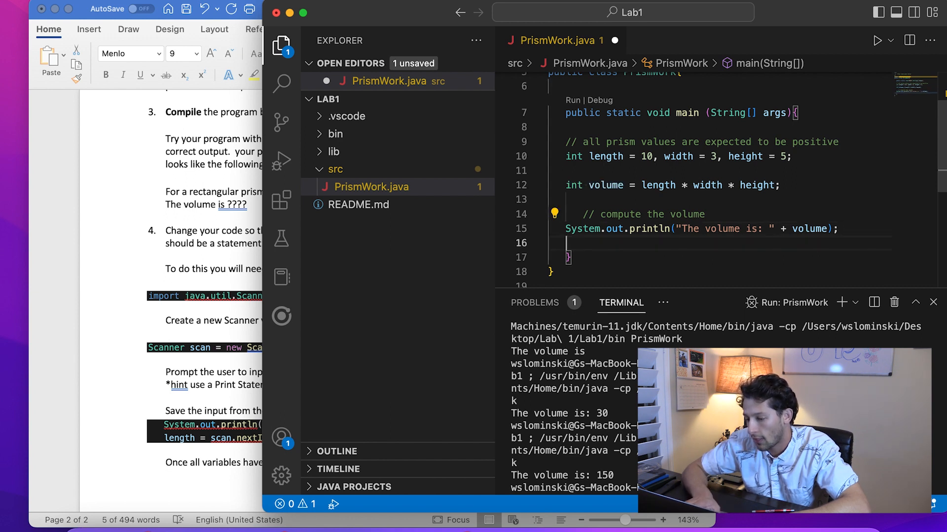
pyautogui.scroll(-3)
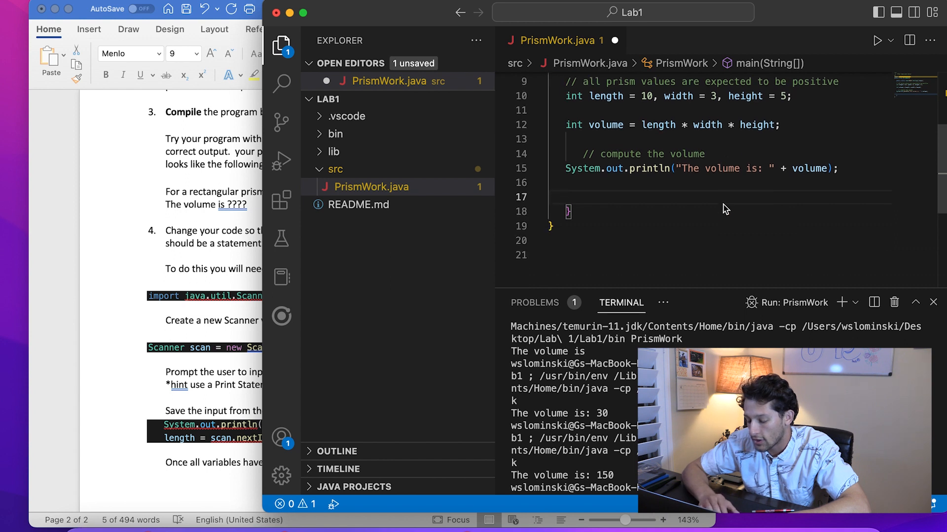
# Step: Declare Scanner scan = new Scanner(System.in); at the end of main
pyautogui.write('Scanner scan =')
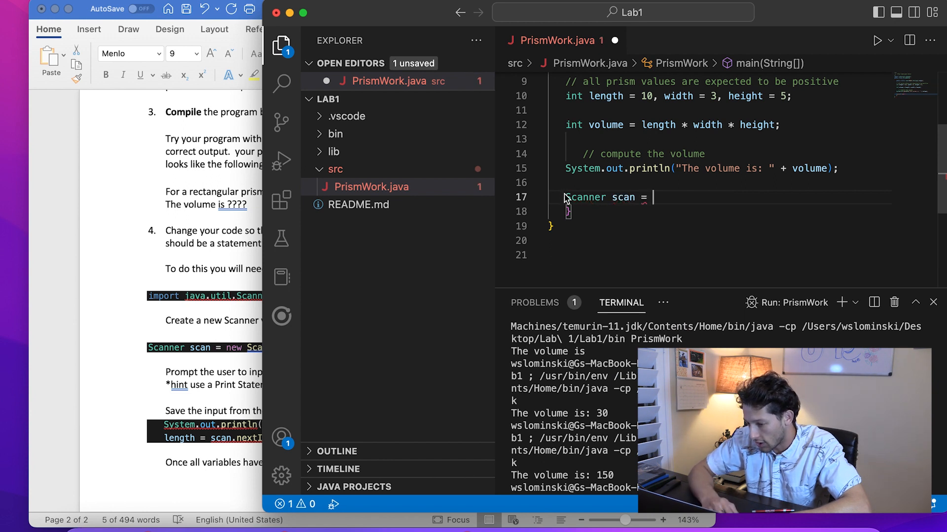
pyautogui.doubleClick(623, 197)
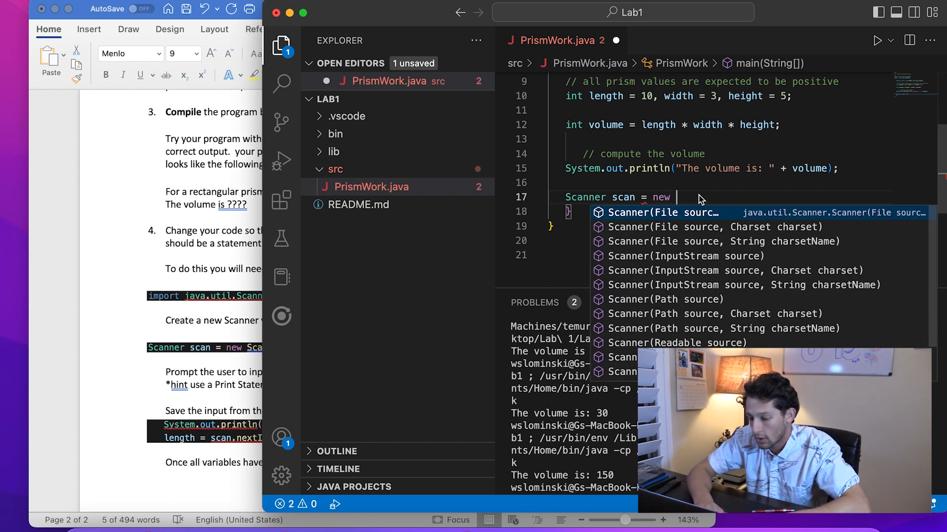
pyautogui.write('Scanner(Sys')
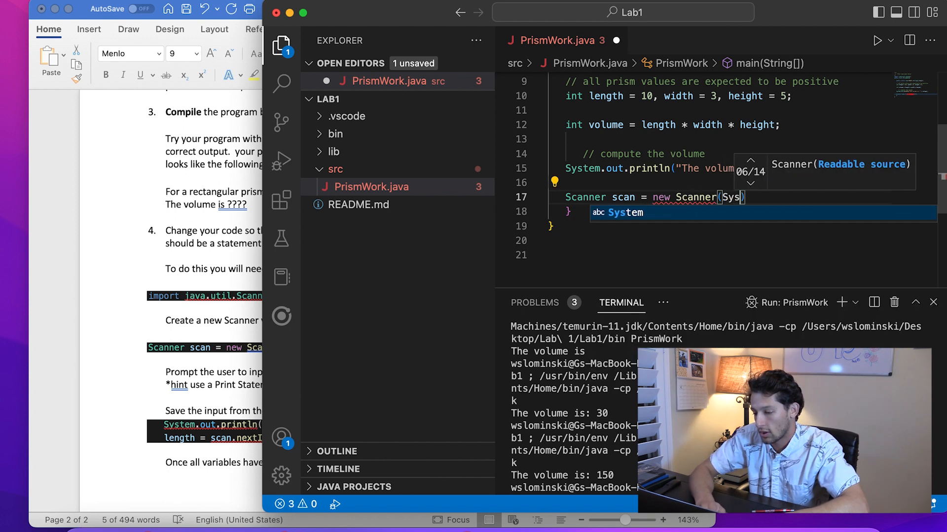
pyautogui.write('.in')
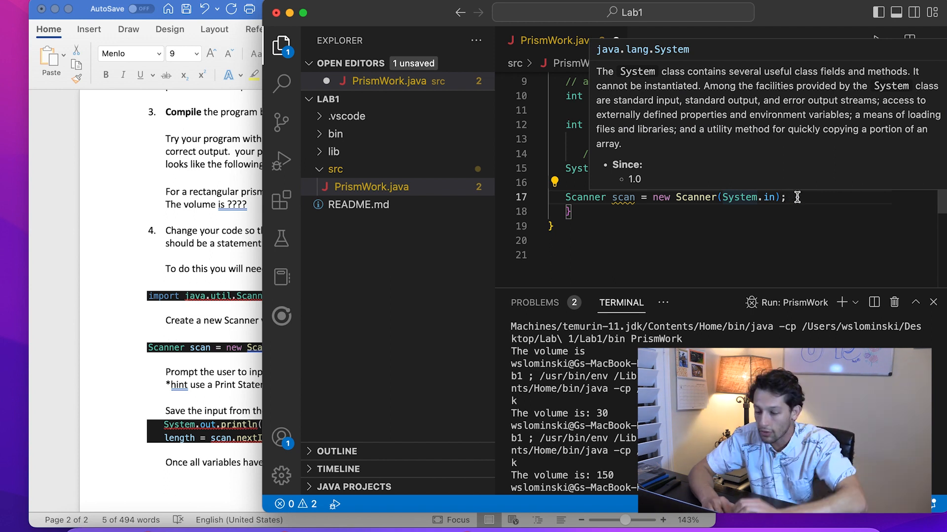
pyautogui.moveTo(649, 197); pyautogui.dragTo(785, 198)
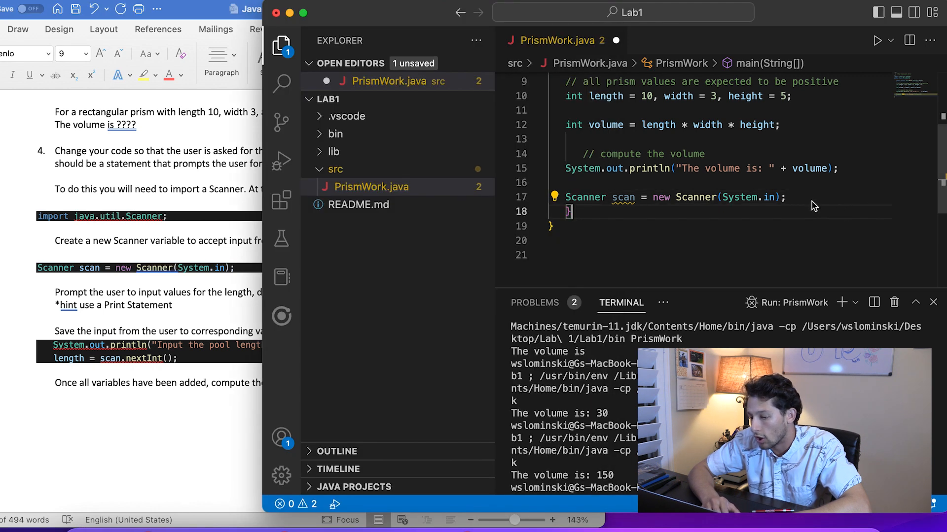
# Step: Add a println prompting "Input Length:" below the Scanner declaration
pyautogui.press('Enter')
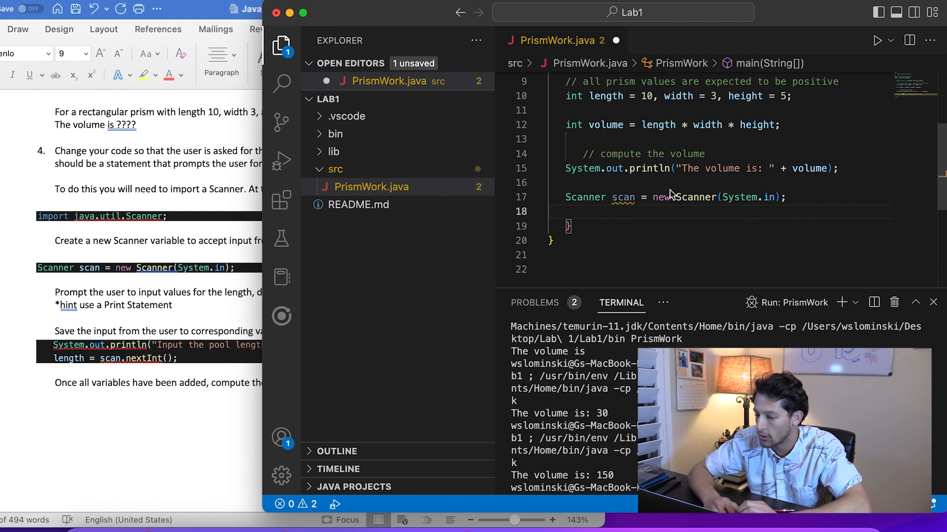
pyautogui.write('System.out.println(null);')
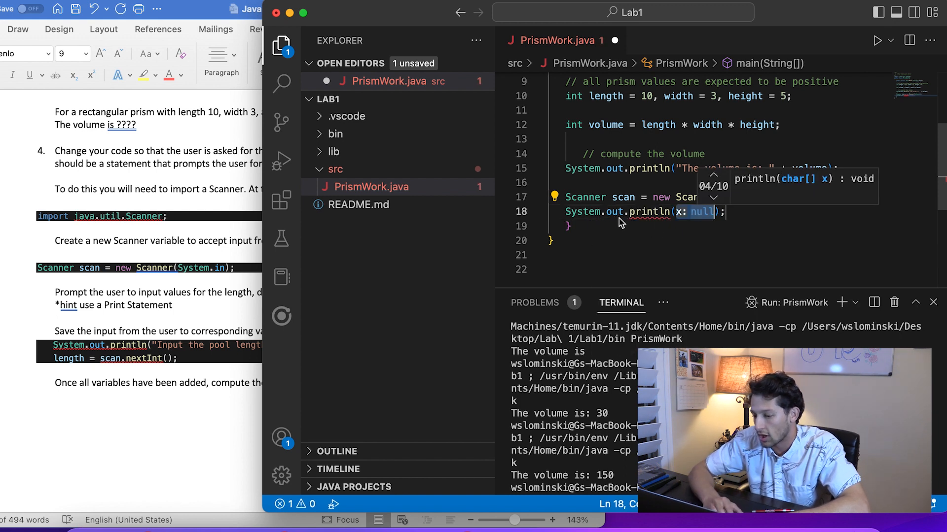
pyautogui.moveTo(697, 232)
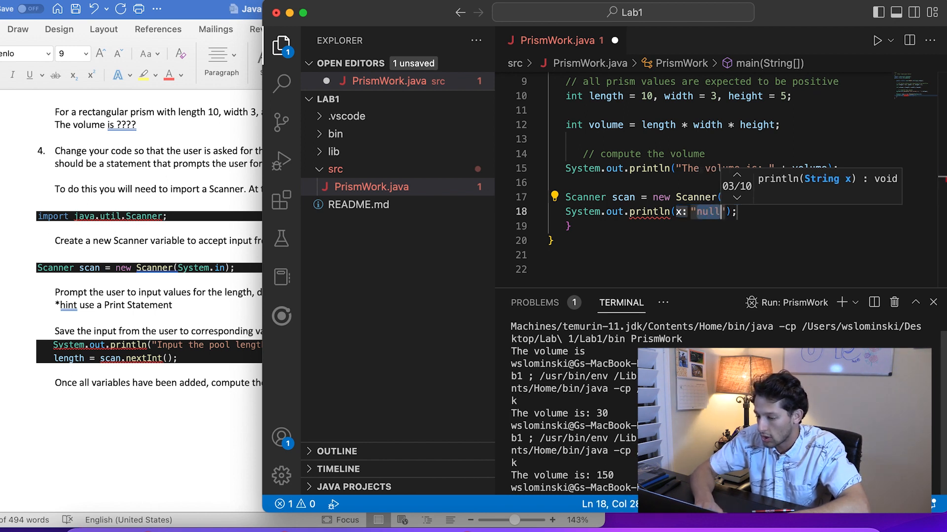
pyautogui.write('Input Length:')
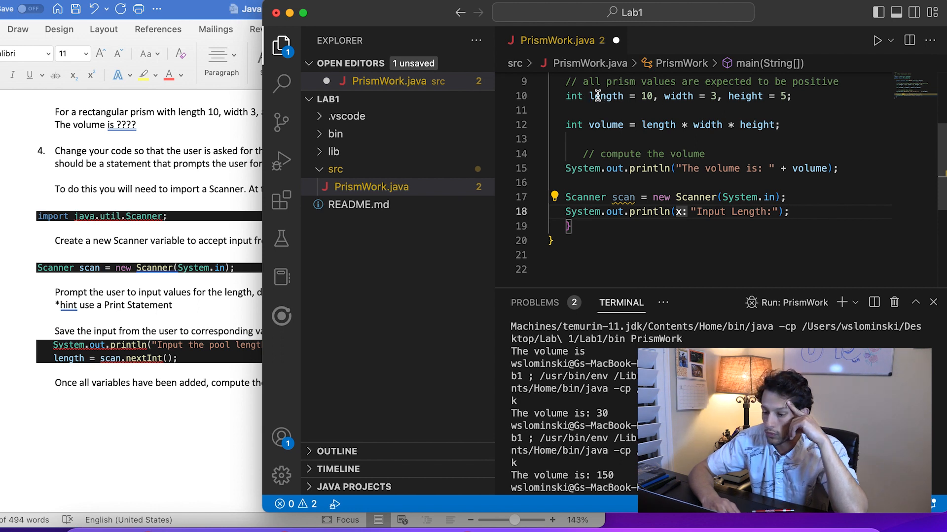
pyautogui.doubleClick(605, 96)
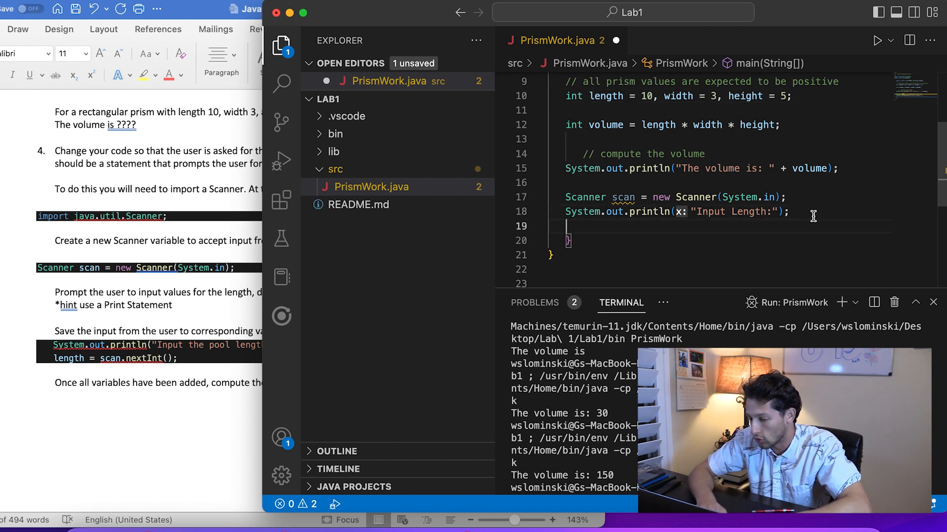
# Step: Add length = scan.nextInt(); to read the length from the user
pyautogui.write('l')
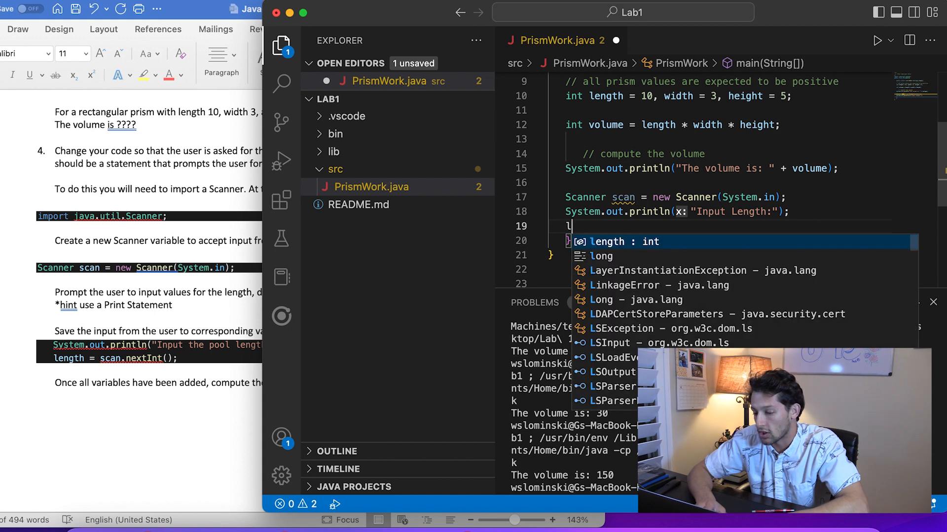
pyautogui.write('length =')
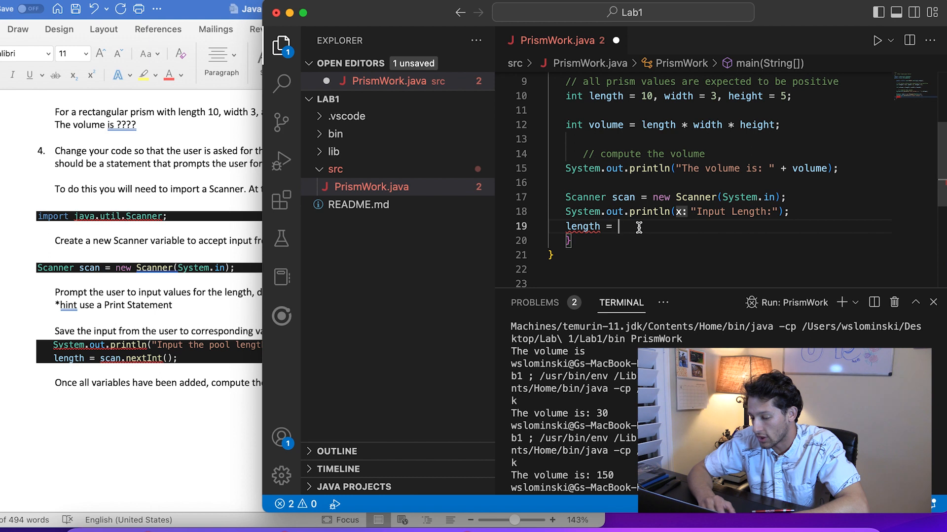
pyautogui.write('scan')
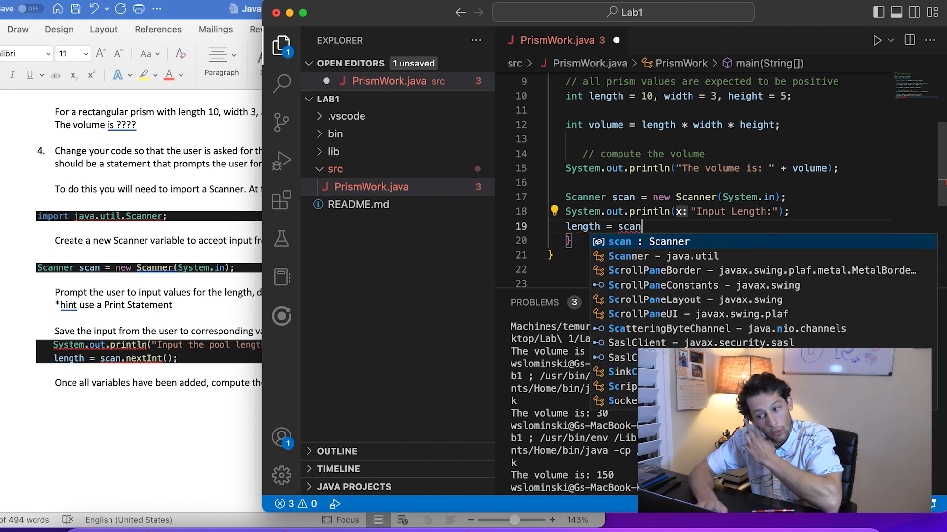
pyautogui.write('.')
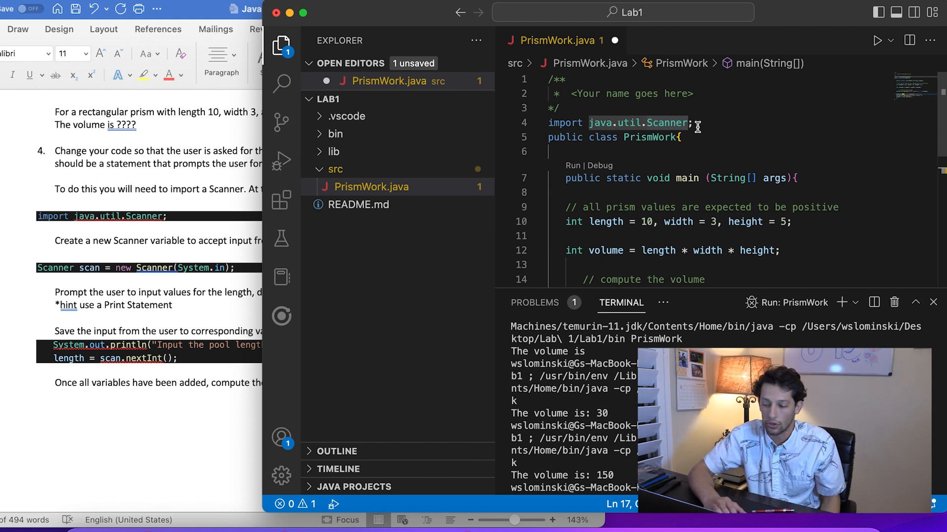
pyautogui.scroll(-3)
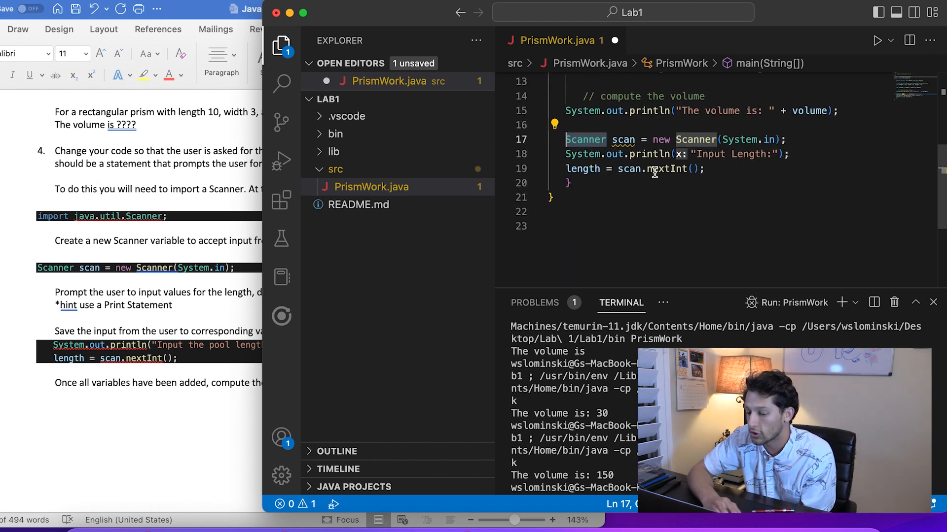
pyautogui.moveTo(682, 168)
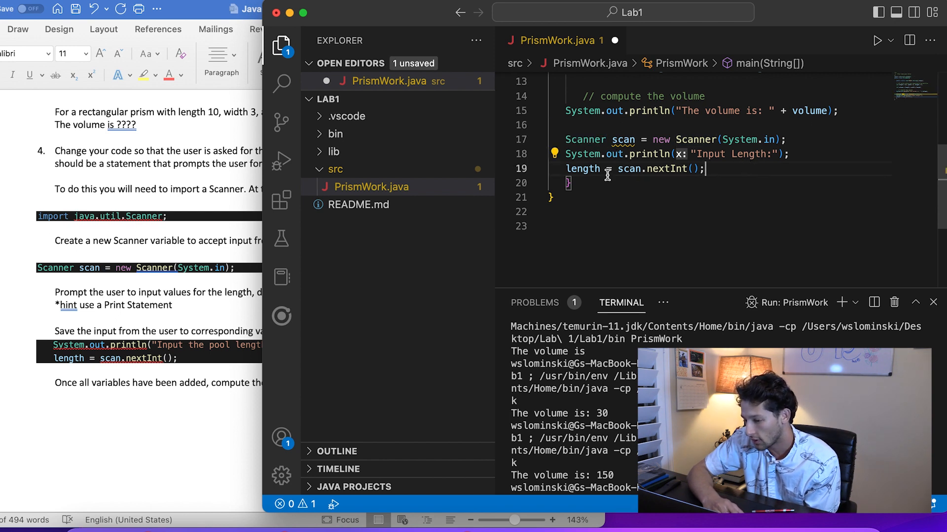
pyautogui.moveTo(586, 168)
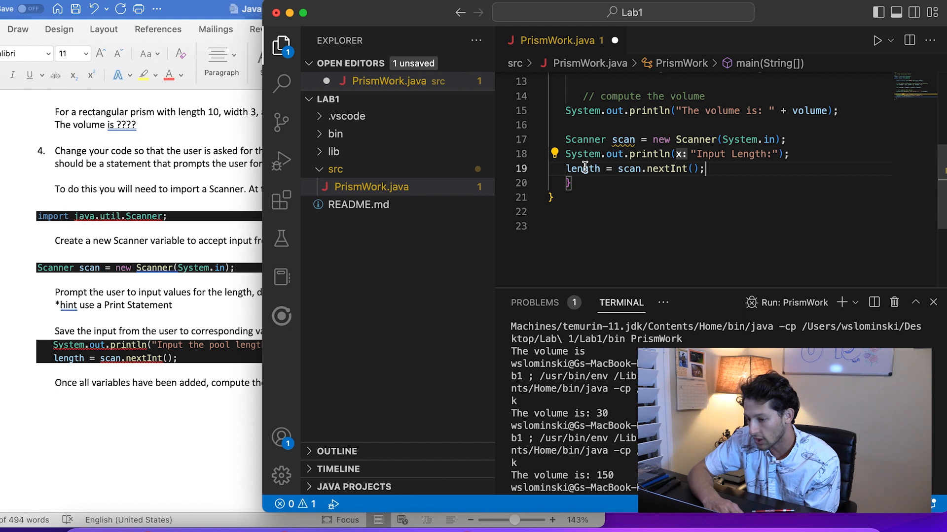
pyautogui.moveTo(801, 196)
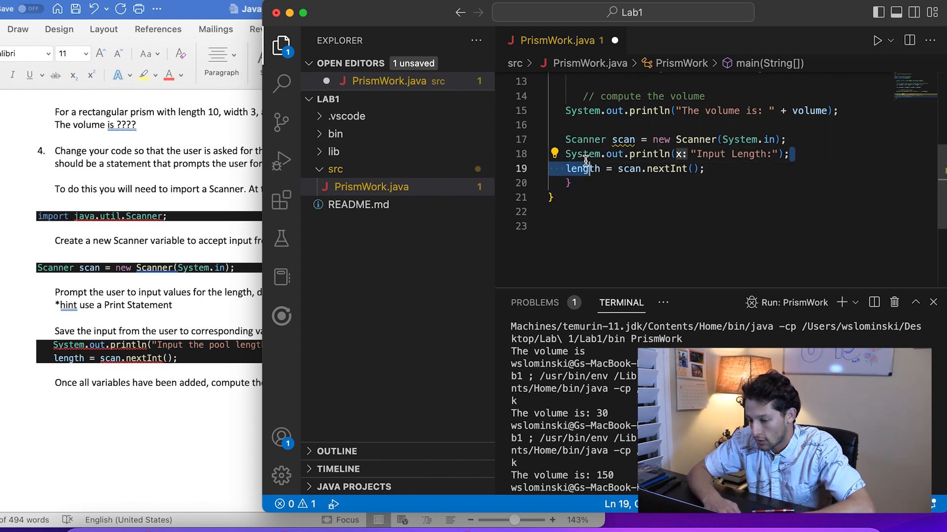
# Step: Add println("Input Length from user is: " + length) after the length read and save
pyautogui.click(705, 169)
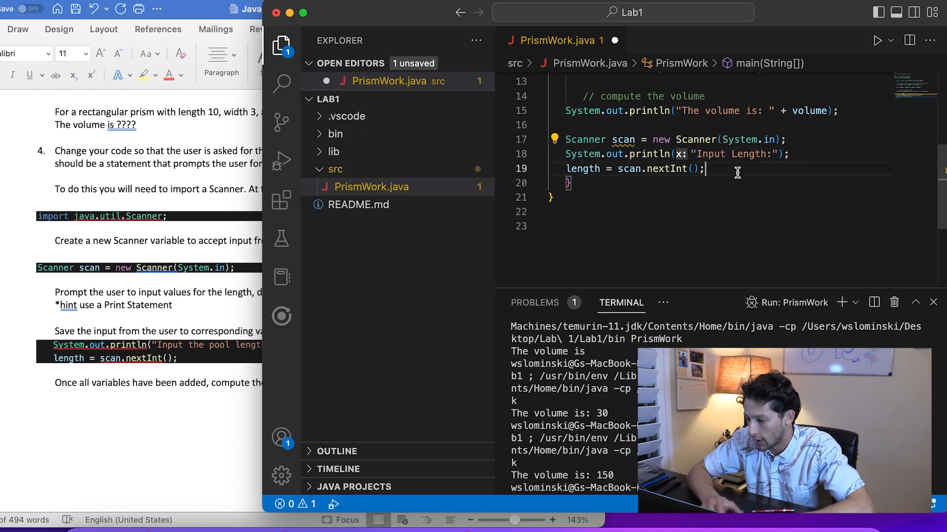
pyautogui.press('Enter')
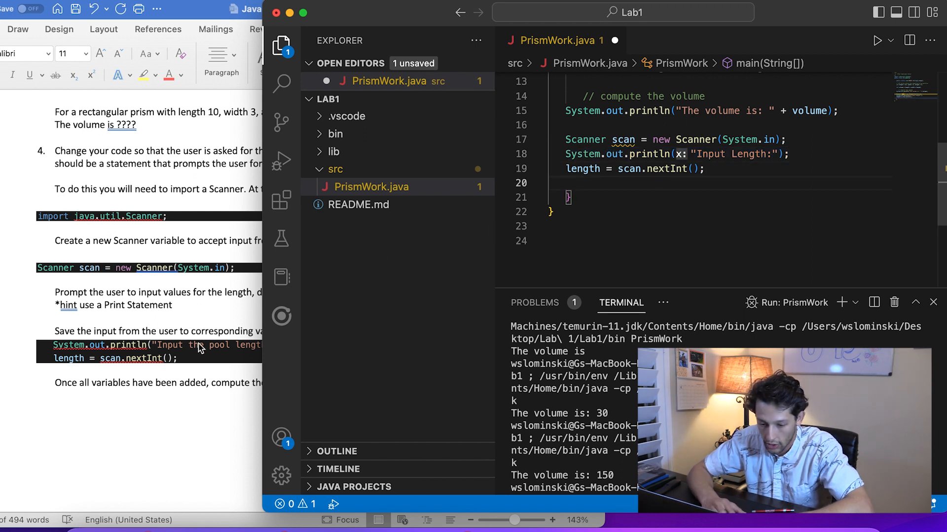
pyautogui.write('System.out.println("Input Length:");')
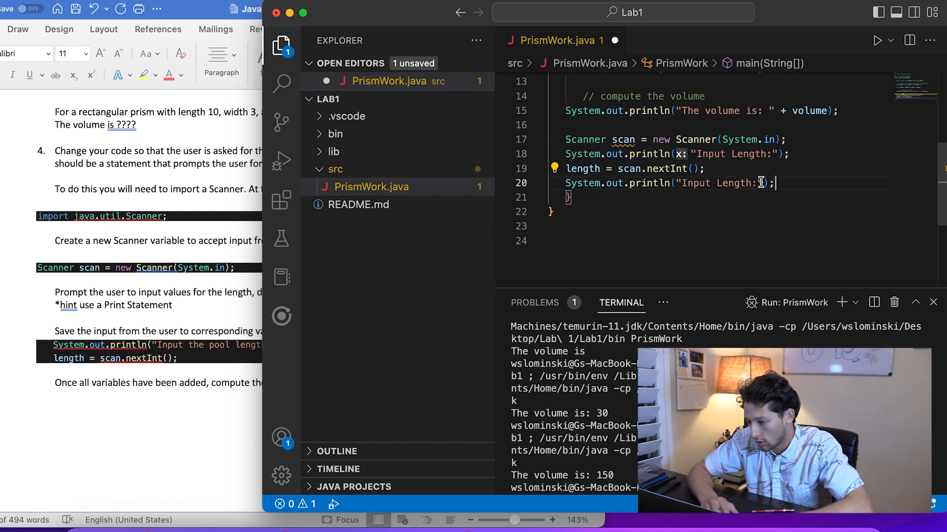
pyautogui.doubleClick(734, 183)
pyautogui.write(' f')
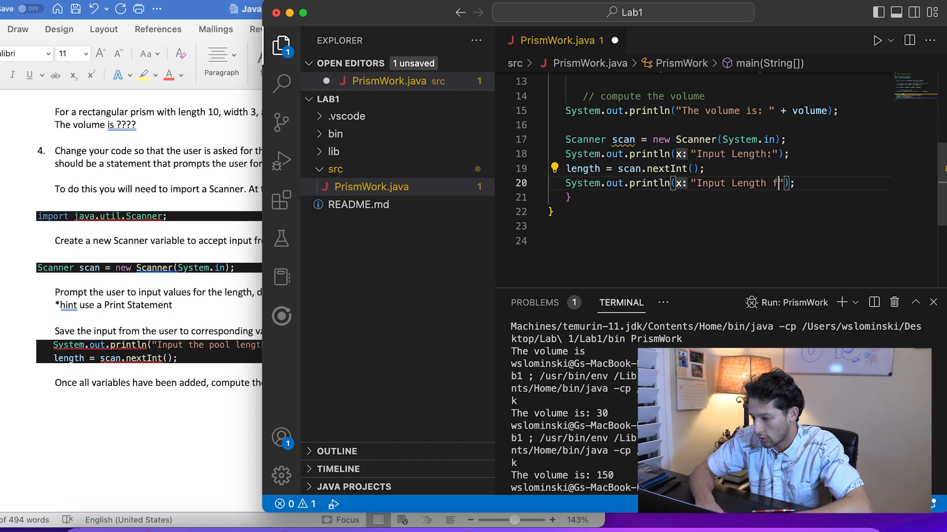
pyautogui.write('r')
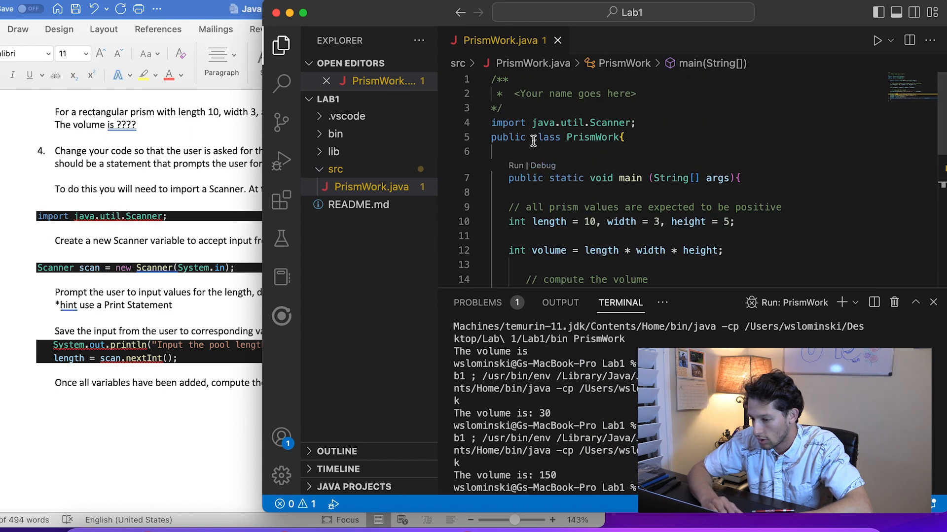
# Step: Run PrismWork and enter length 10, seeing "Input Length from user is: 10" echoed
pyautogui.click(876, 41)
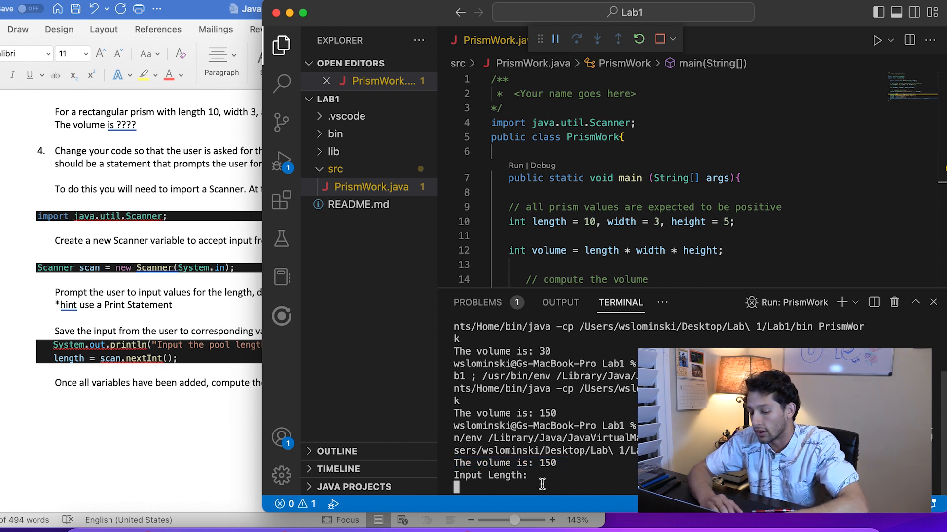
pyautogui.write('10')
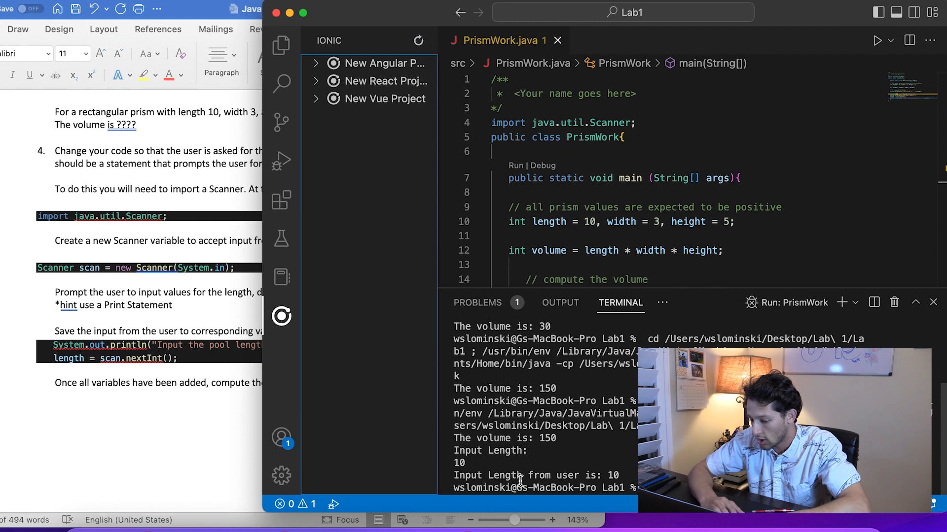
pyautogui.scroll(-3)
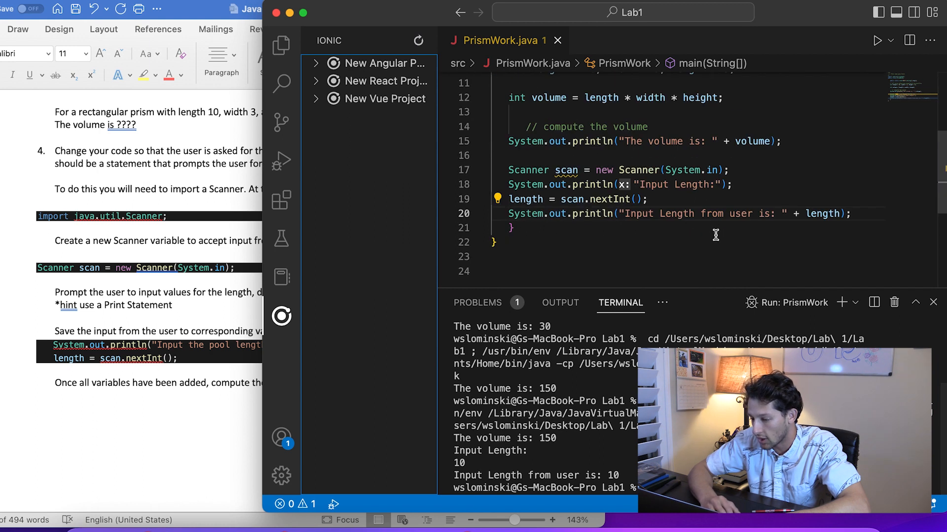
pyautogui.moveTo(691, 296)
pyautogui.write('length = scan.nextInt();')
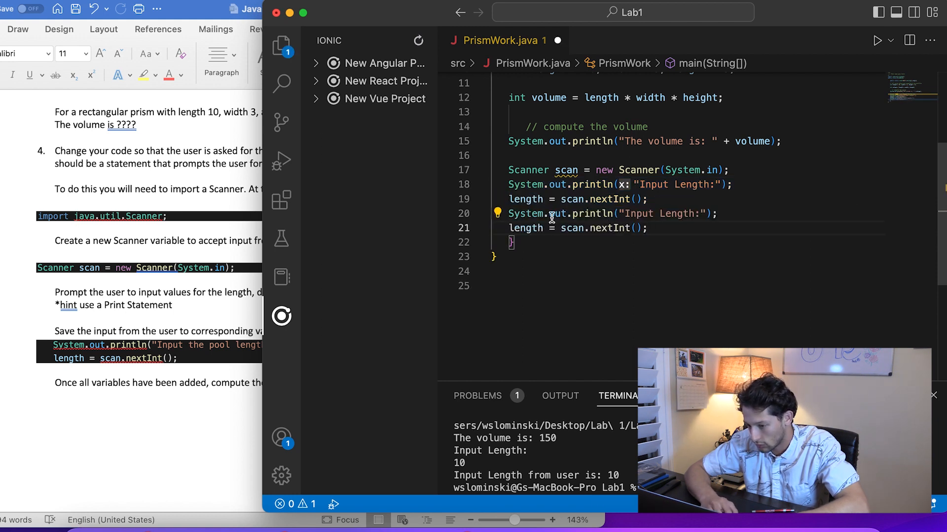
# Step: Add Input Width:/Input Height: prompts reading width and height, and print the volume of the users pool
pyautogui.doubleClick(690, 213)
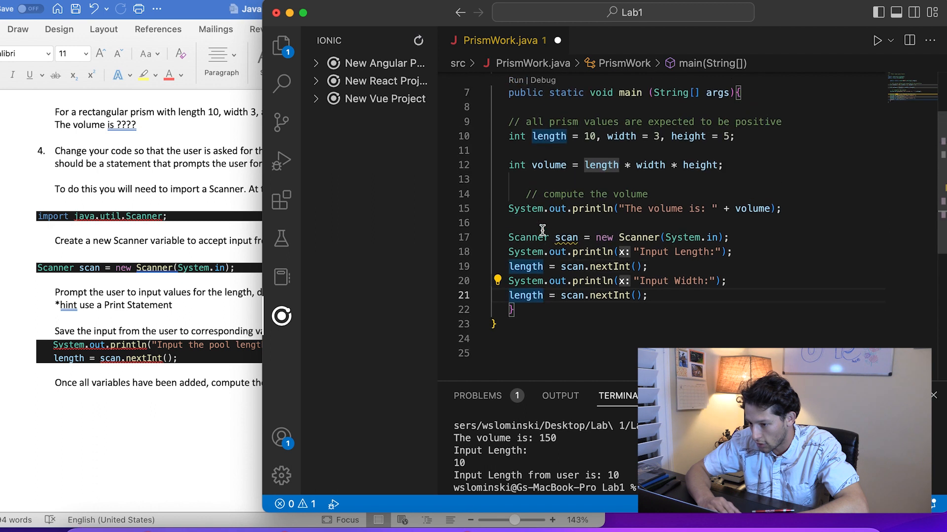
pyautogui.write('wid')
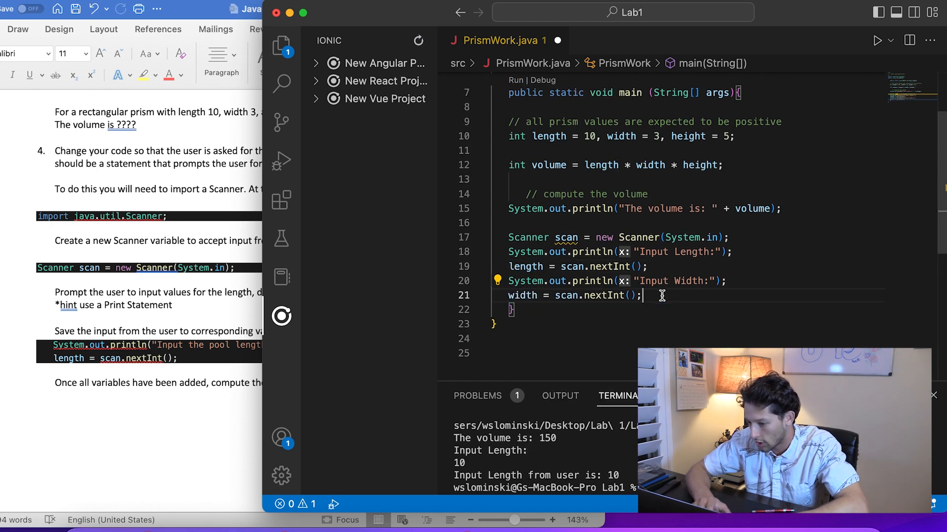
pyautogui.write('System.out.println("Input Length:");')
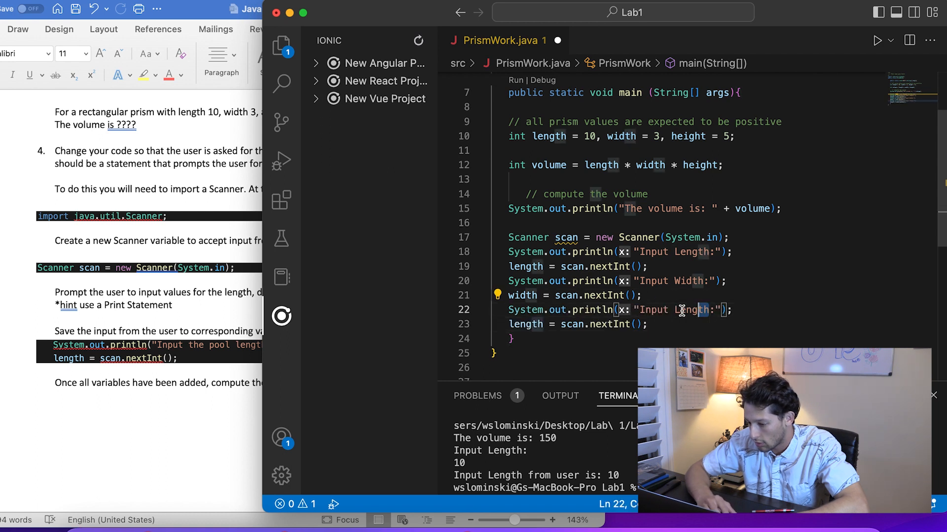
pyautogui.write('Height')
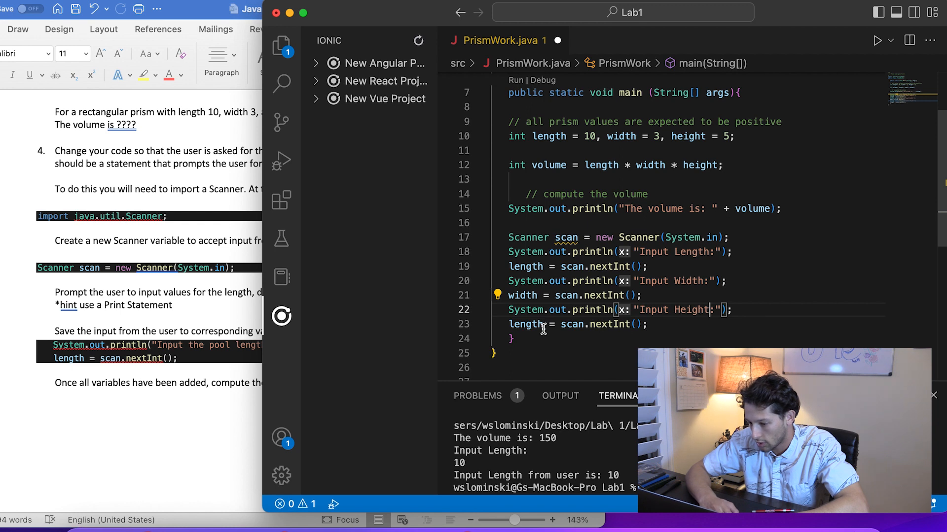
pyautogui.write('heigh')
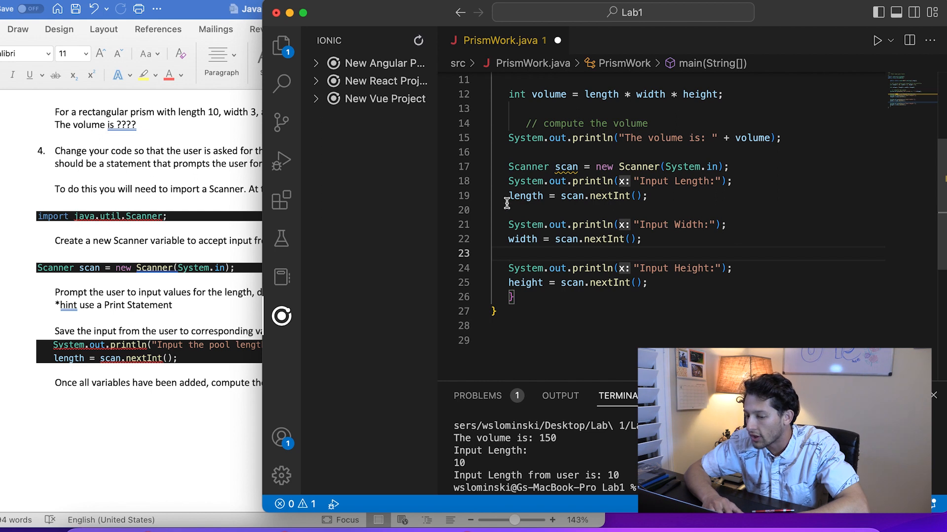
pyautogui.moveTo(681, 289)
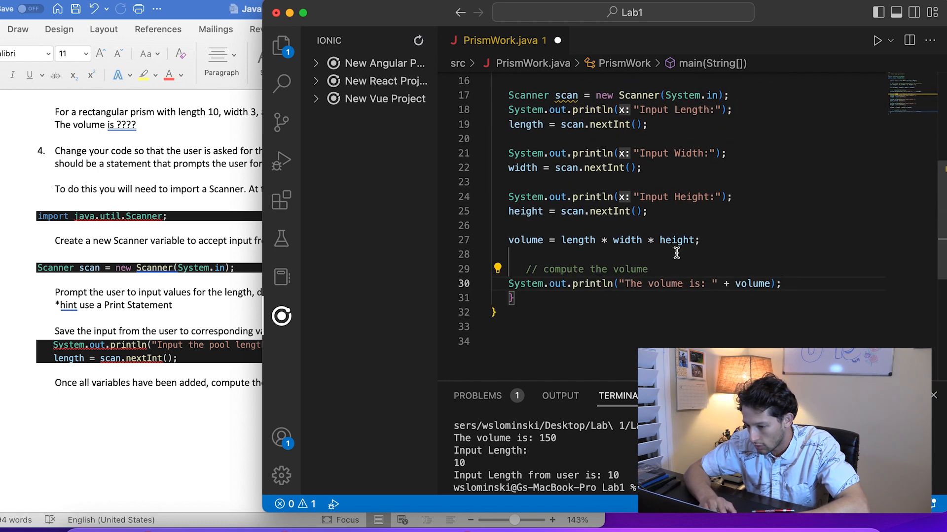
pyautogui.moveTo(729, 284)
pyautogui.write('of the users poo')
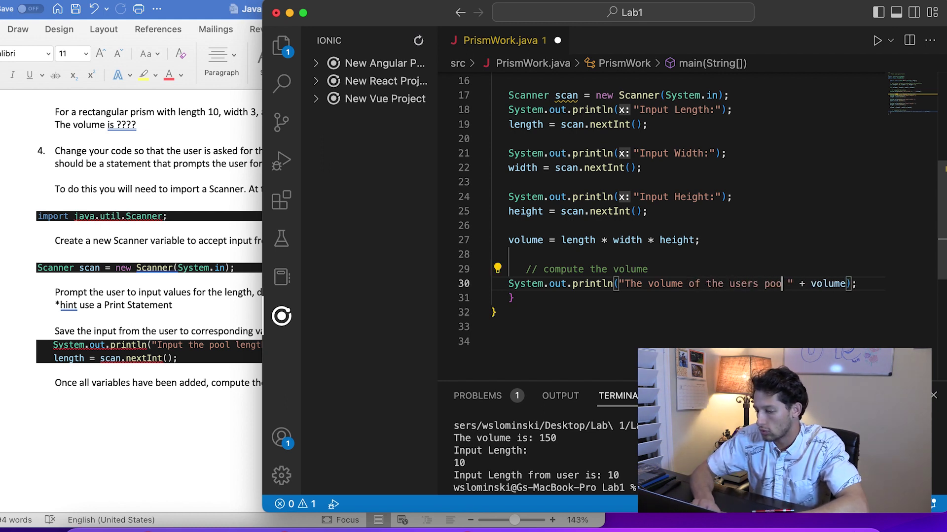
pyautogui.write('is:')
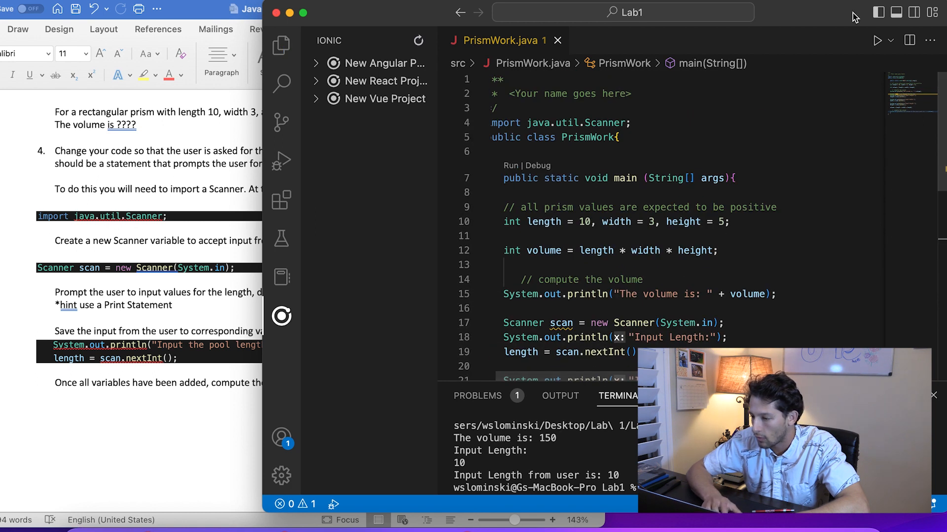
# Step: Run PrismWork entering 10 for length, width and height, giving pool volume 1000
pyautogui.click(878, 41)
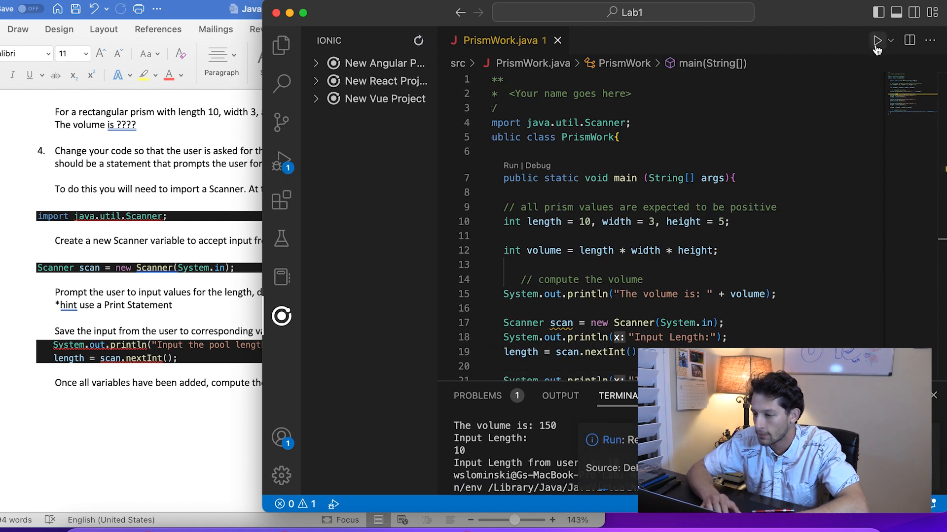
pyautogui.click(878, 40)
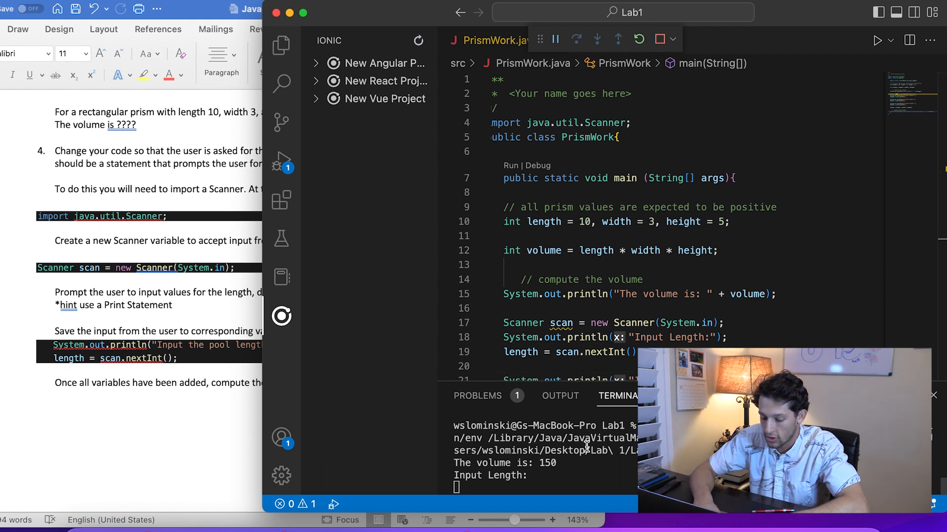
pyautogui.scroll(-3)
pyautogui.write('10')
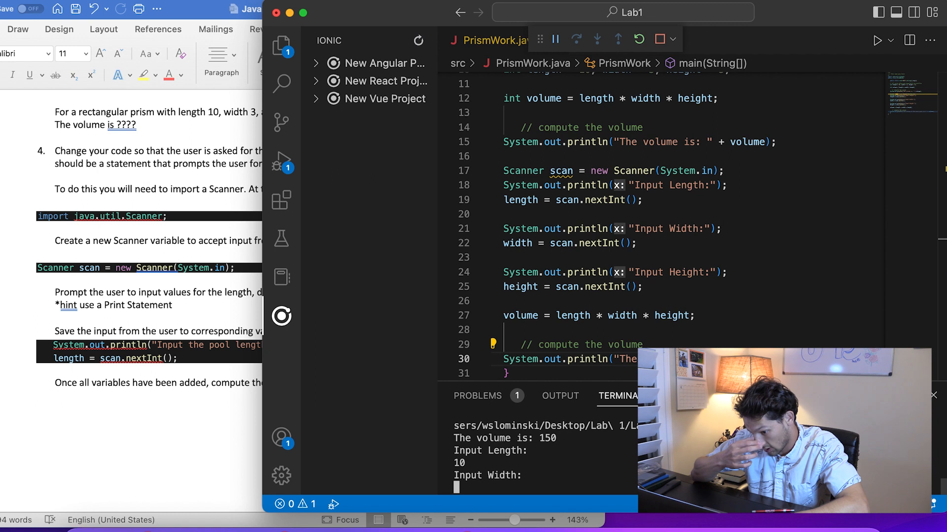
pyautogui.write('1')
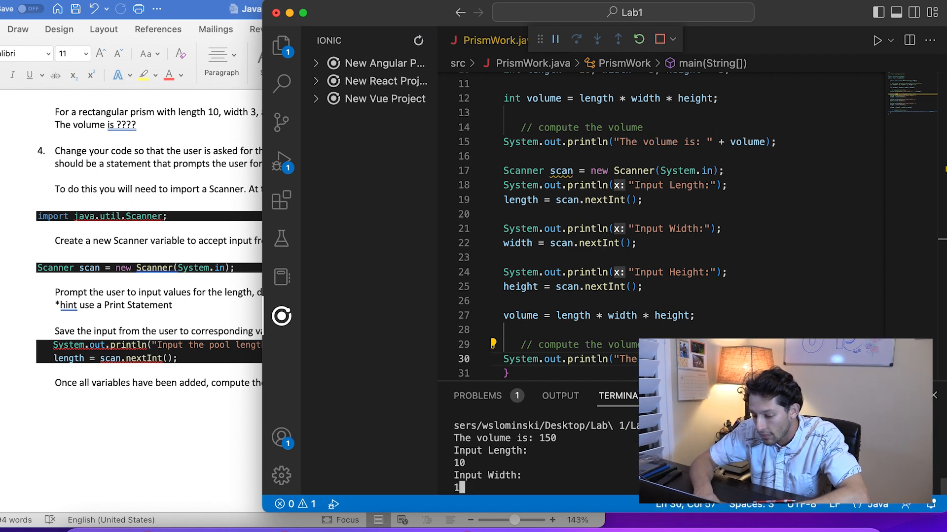
pyautogui.write('10')
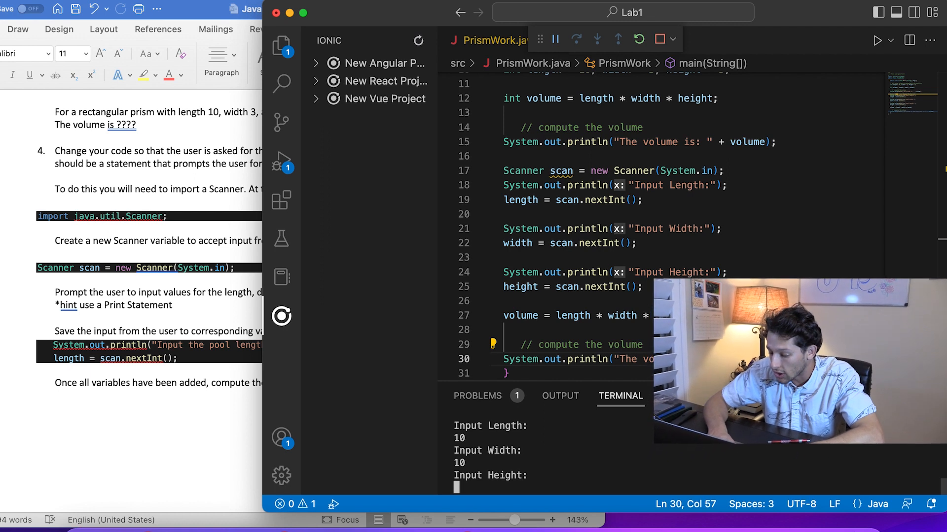
pyautogui.write('10')
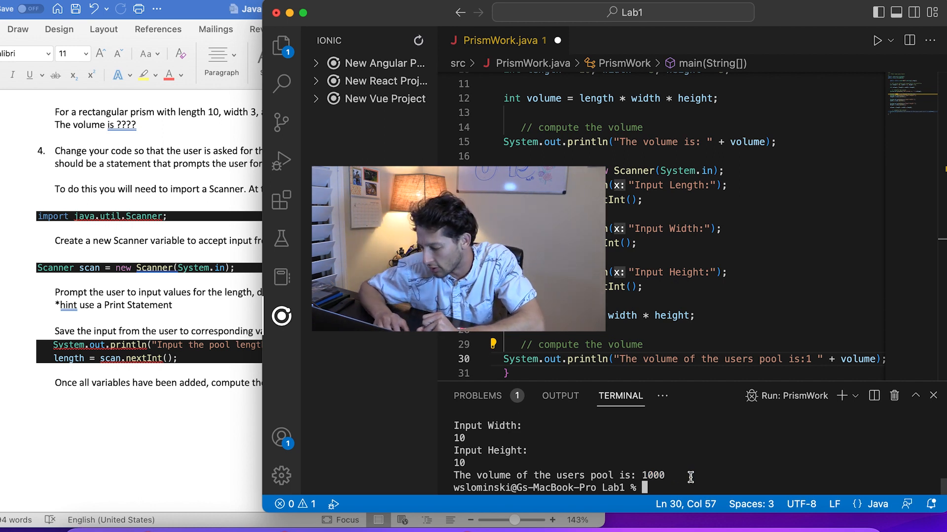
pyautogui.tripleClick(558, 475)
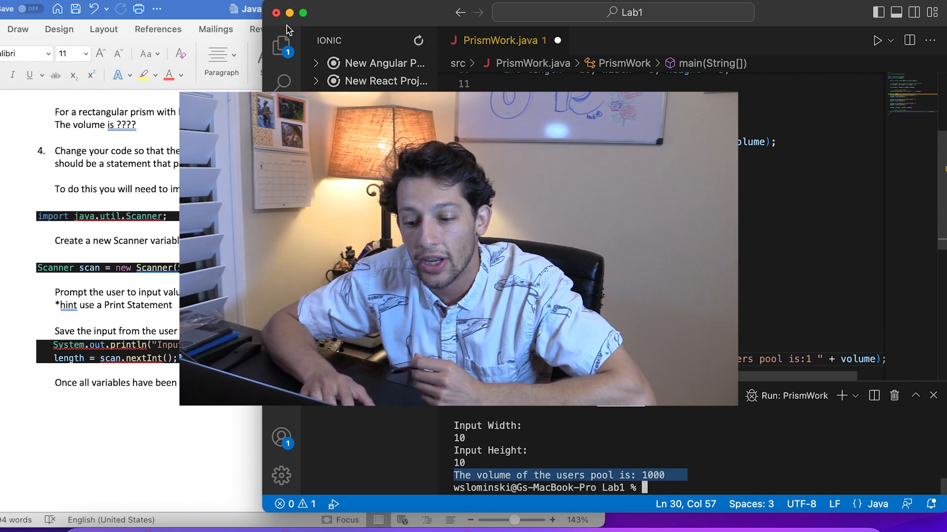
pyautogui.moveTo(280, 43)
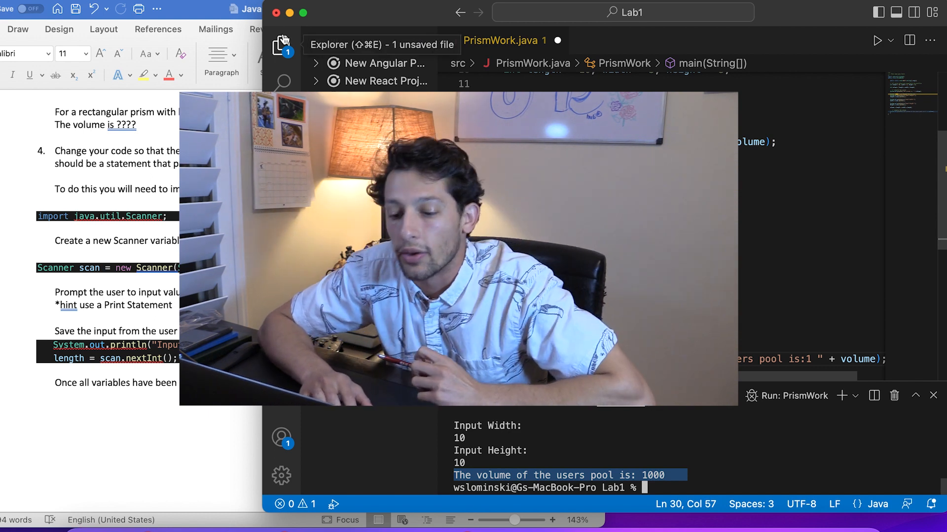